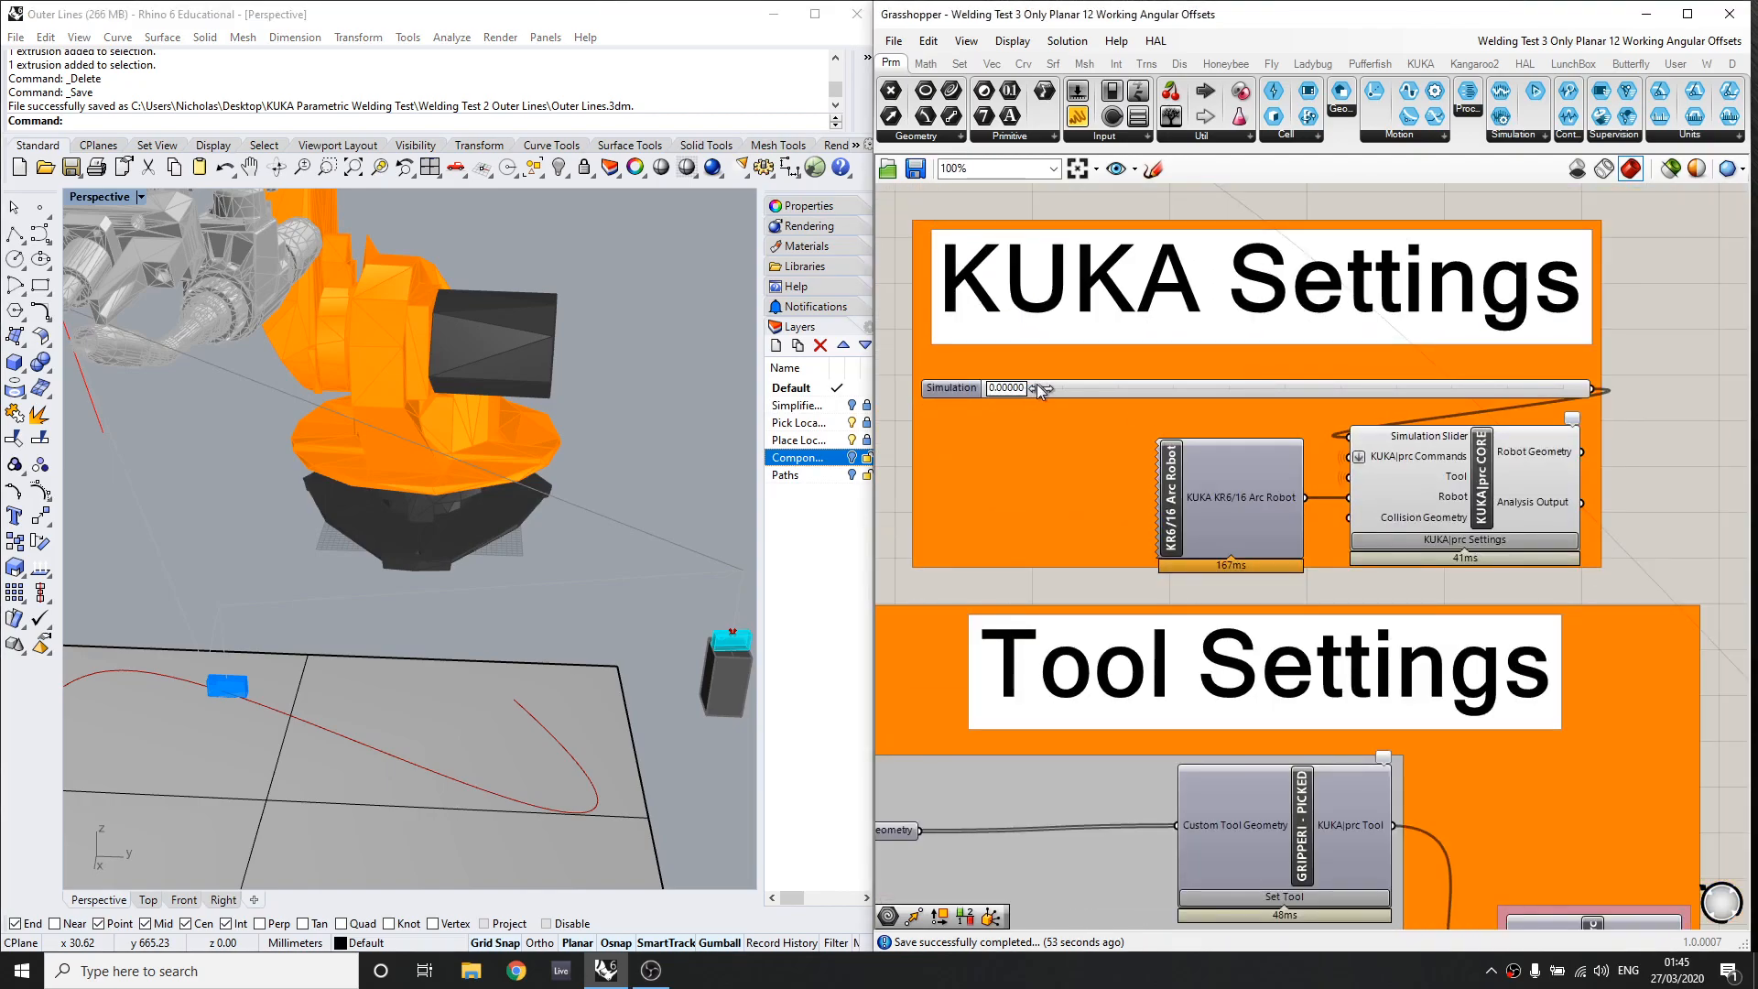
Step: Advance the KUKA Simulation slider from 0 to about 0.21 so the arm swings toward the part
left_click_drag(1033, 389, 1077, 389)
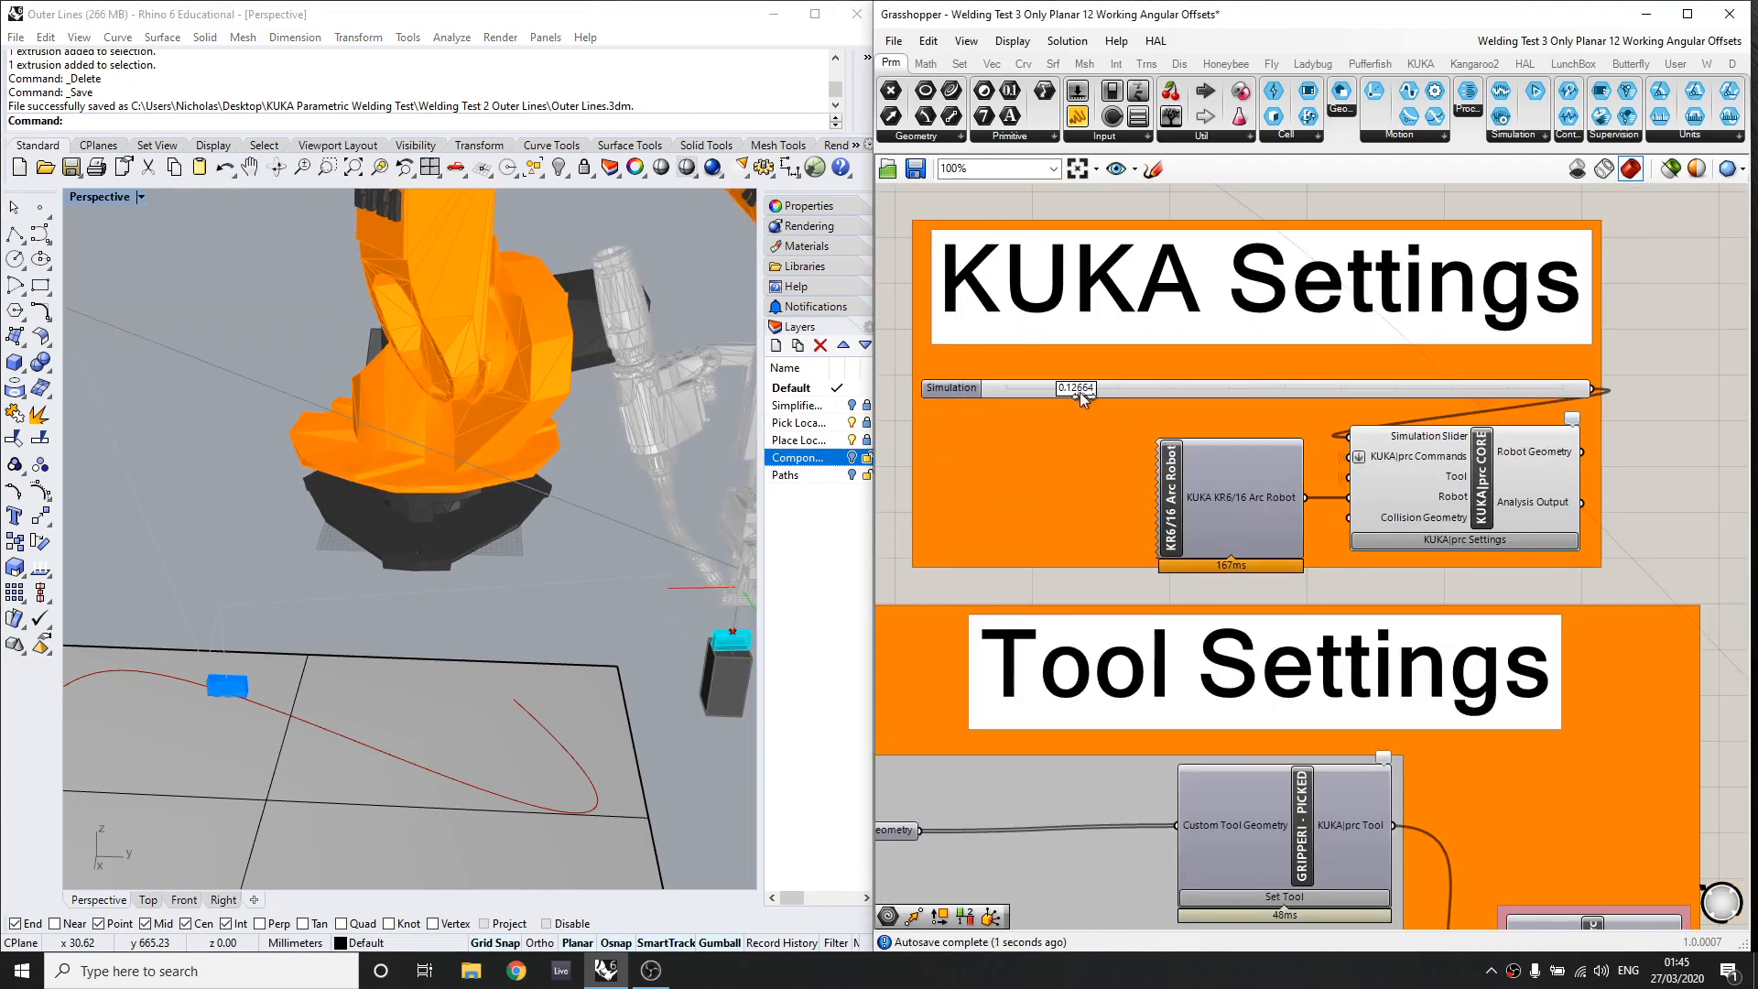
left_click_drag(1077, 388, 1125, 389)
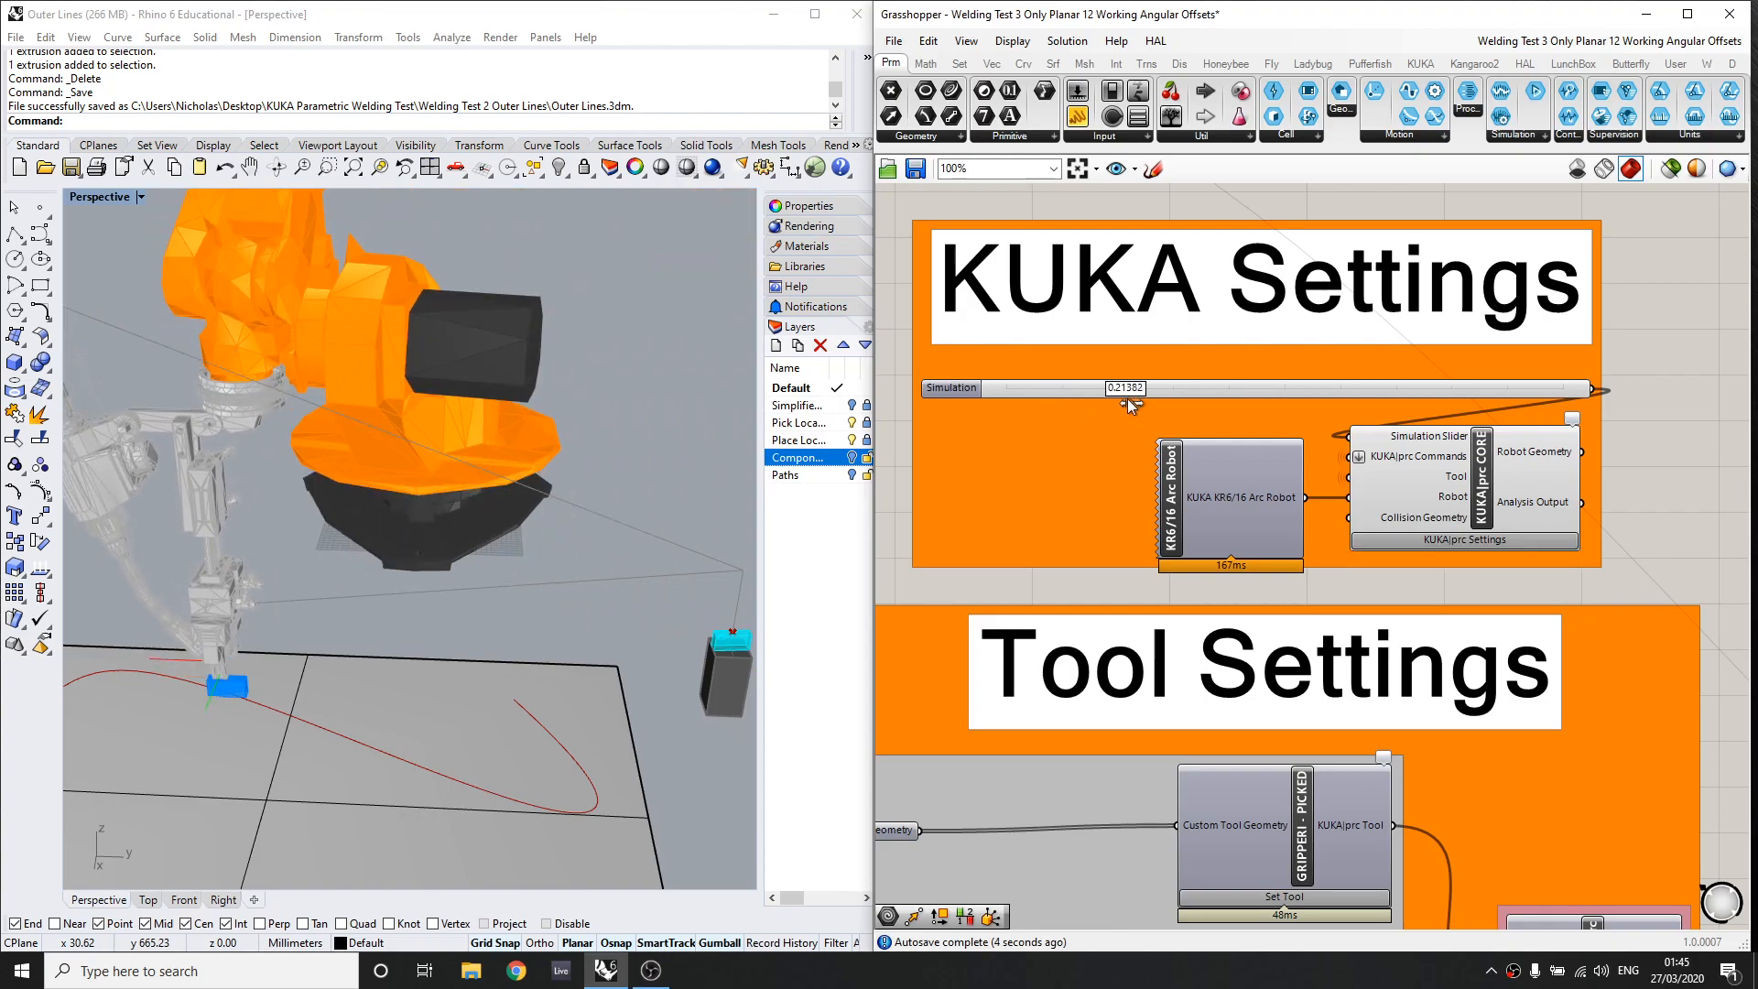
left_click_drag(1124, 388, 1487, 388)
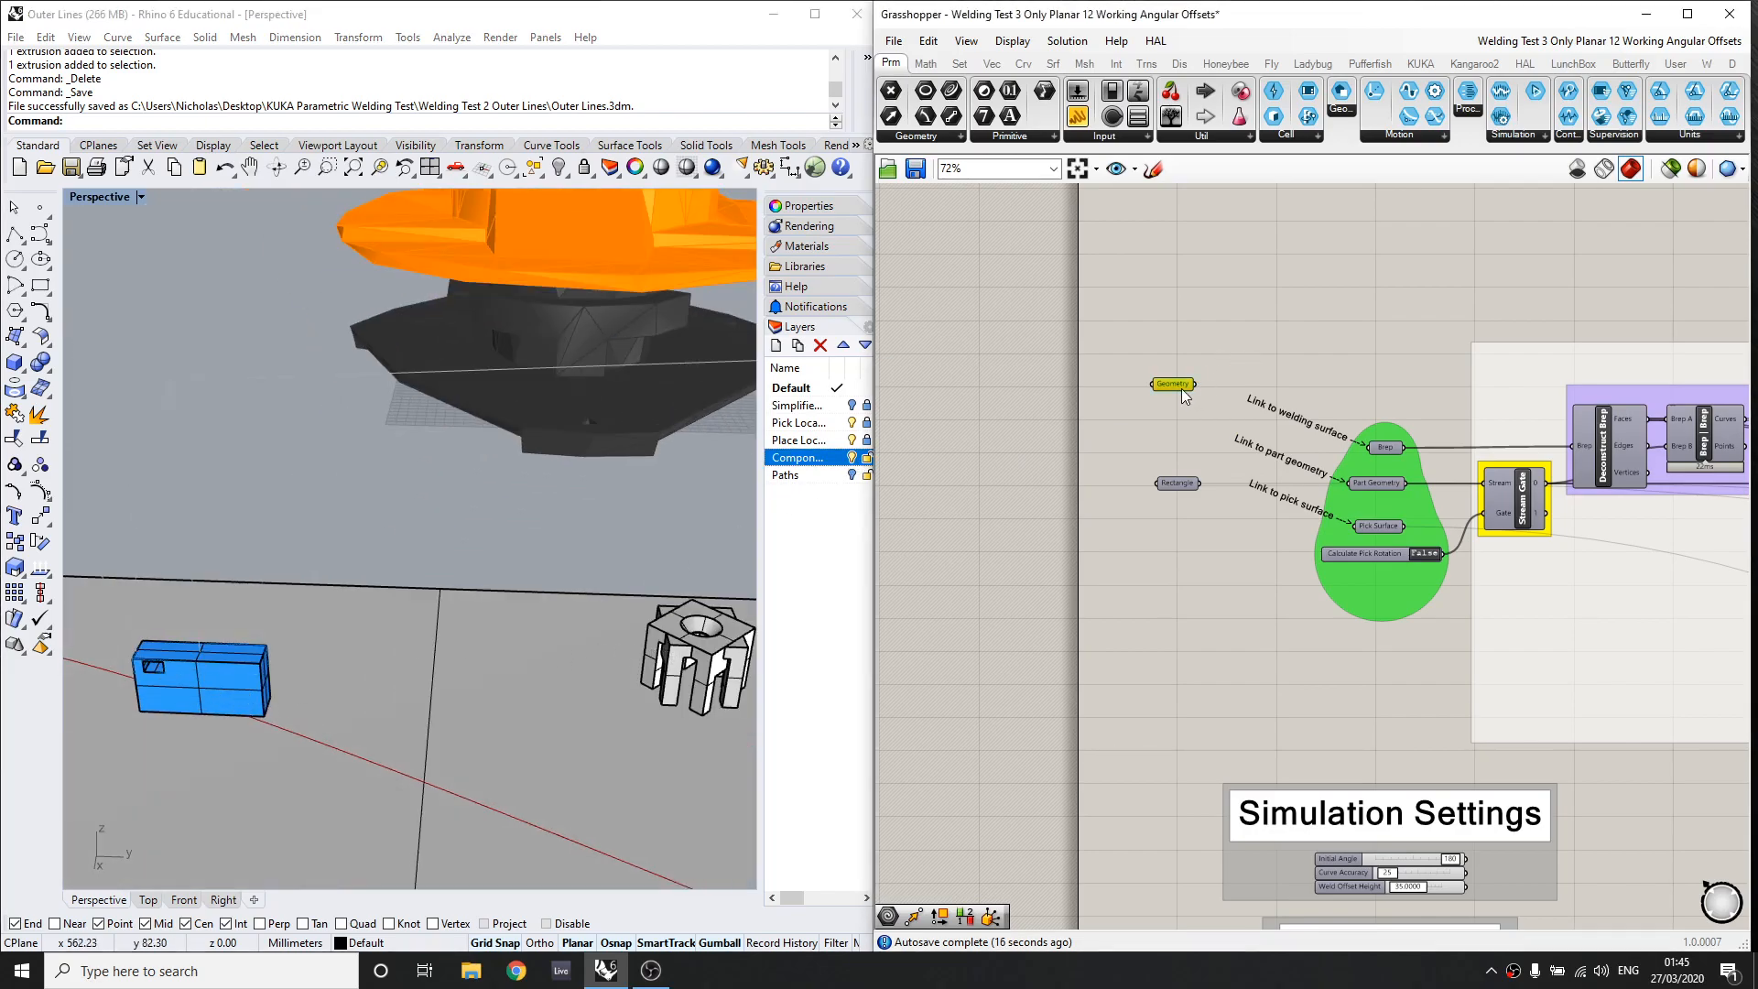
Step: Reference the custom toothed component from the Rhino scene into the Geometry input
left_click(1172, 382)
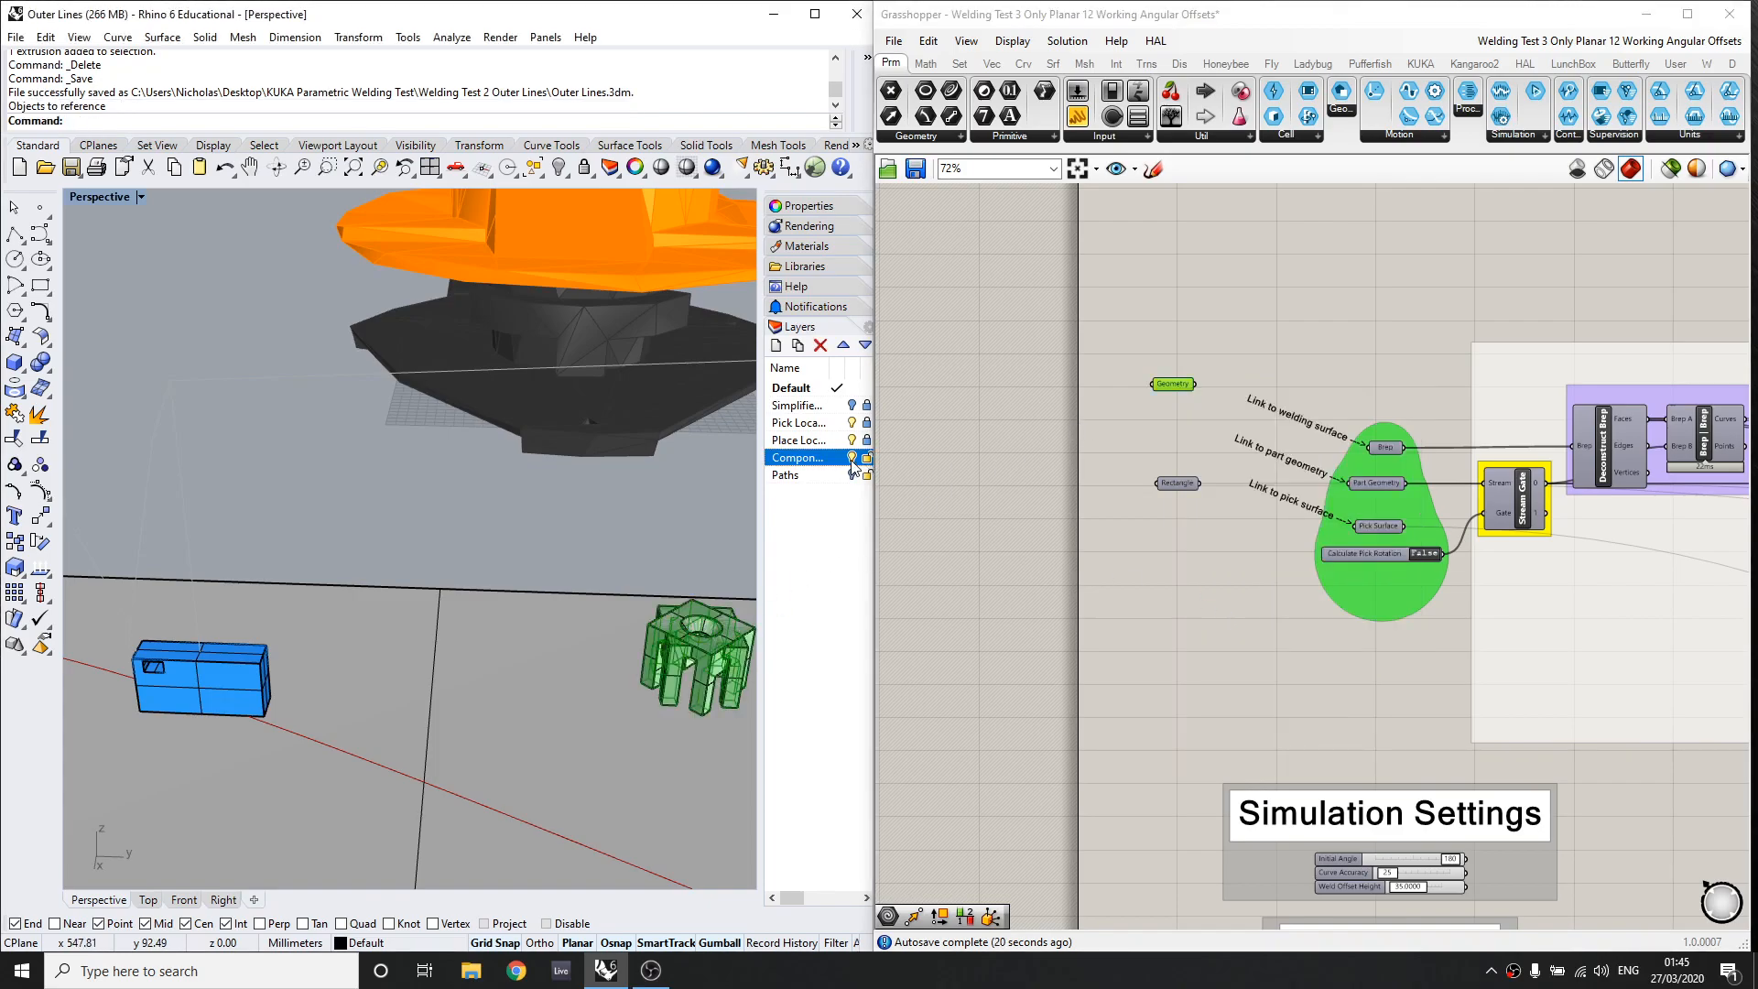
left_click(1172, 383)
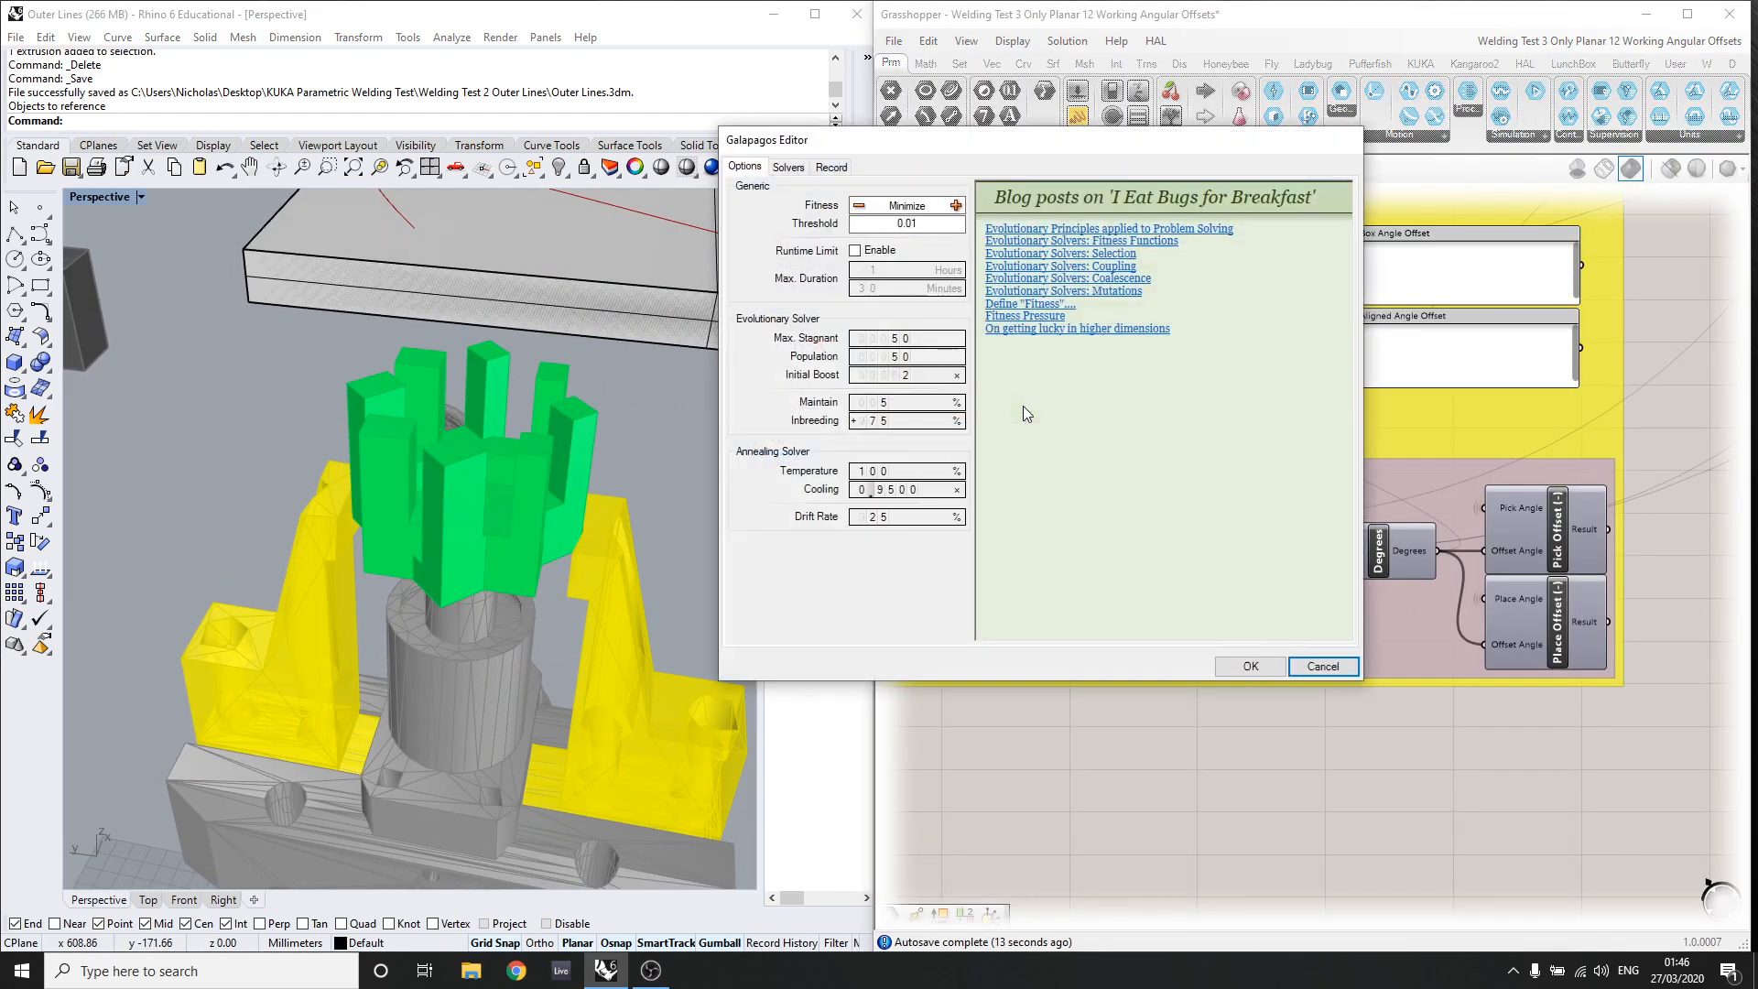
Step: Run the Galapagos solver for the pick and place angle offsets, then close the editor
left_click(788, 166)
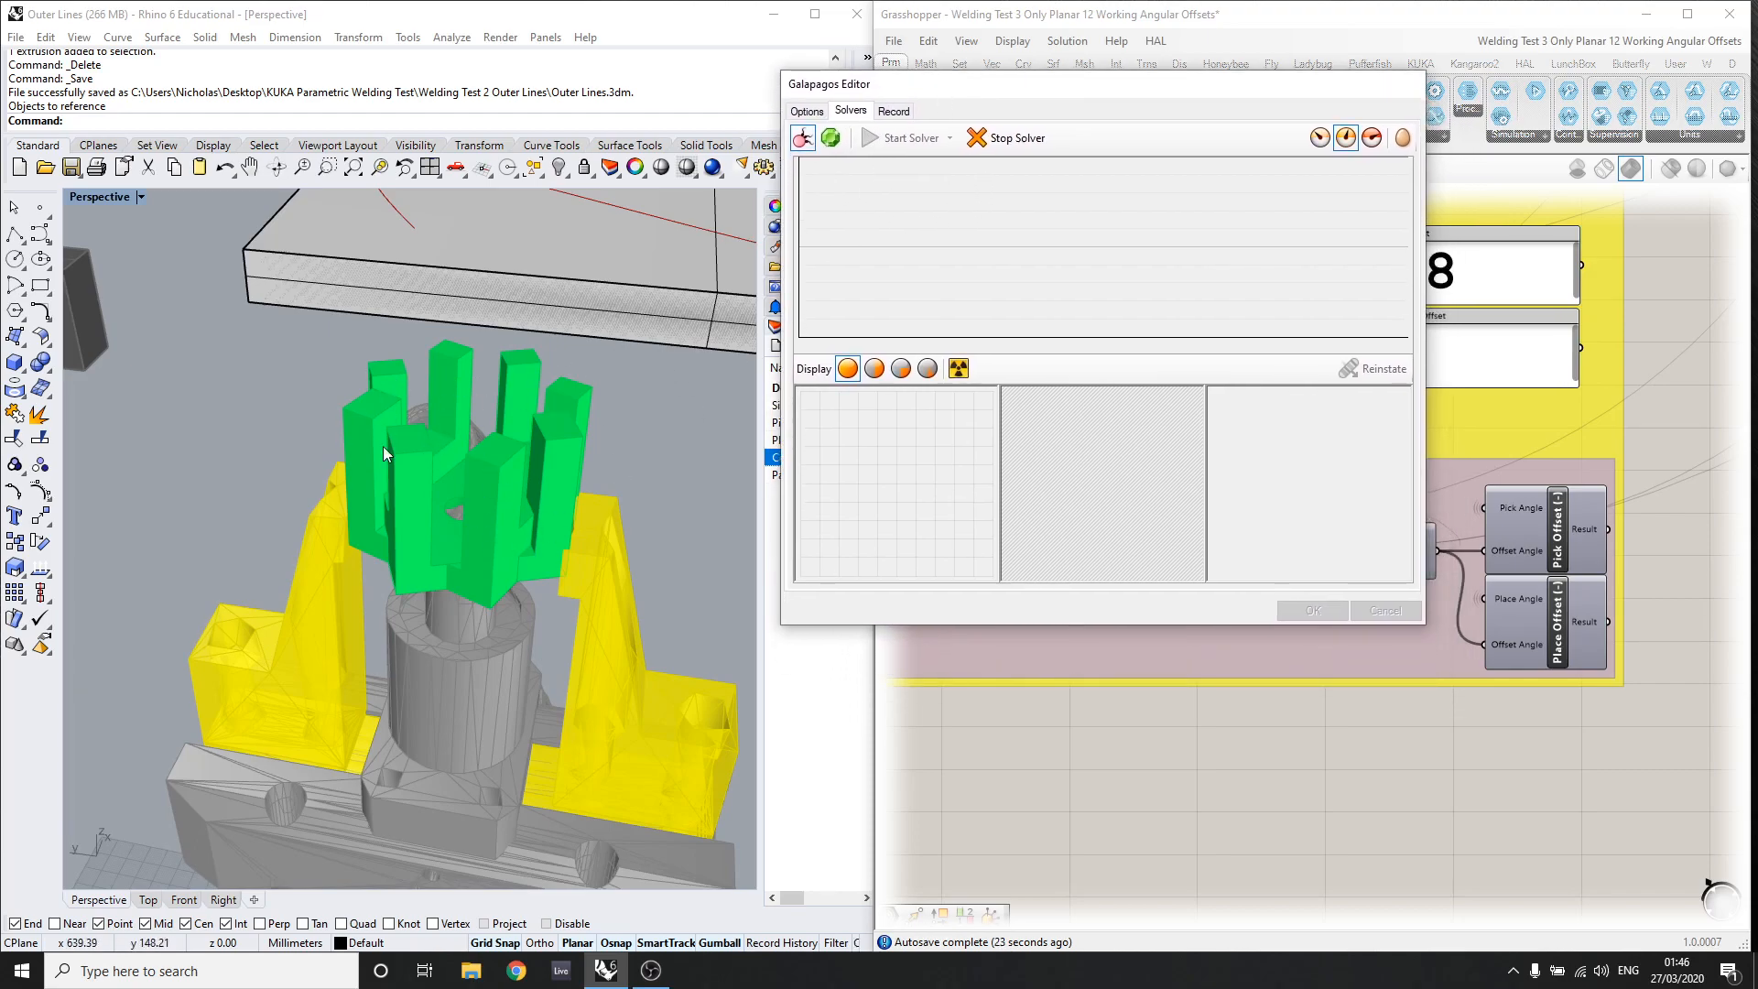
left_click_drag(828, 84, 786, 59)
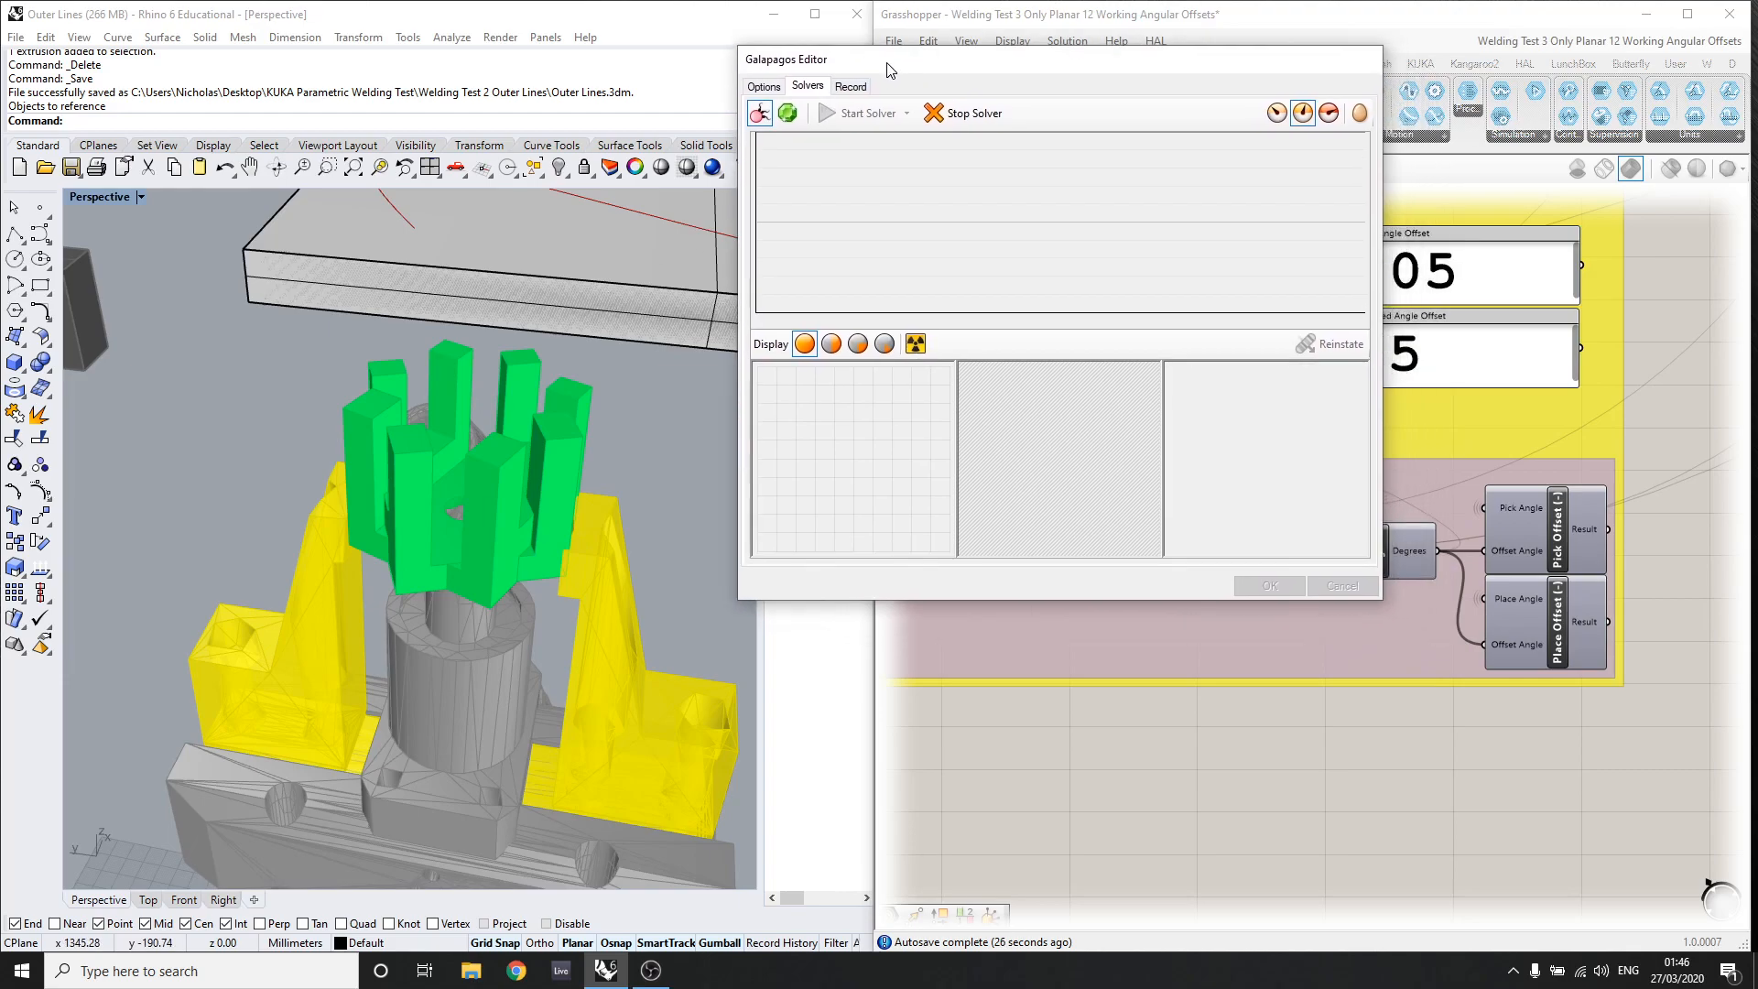
left_click(861, 112)
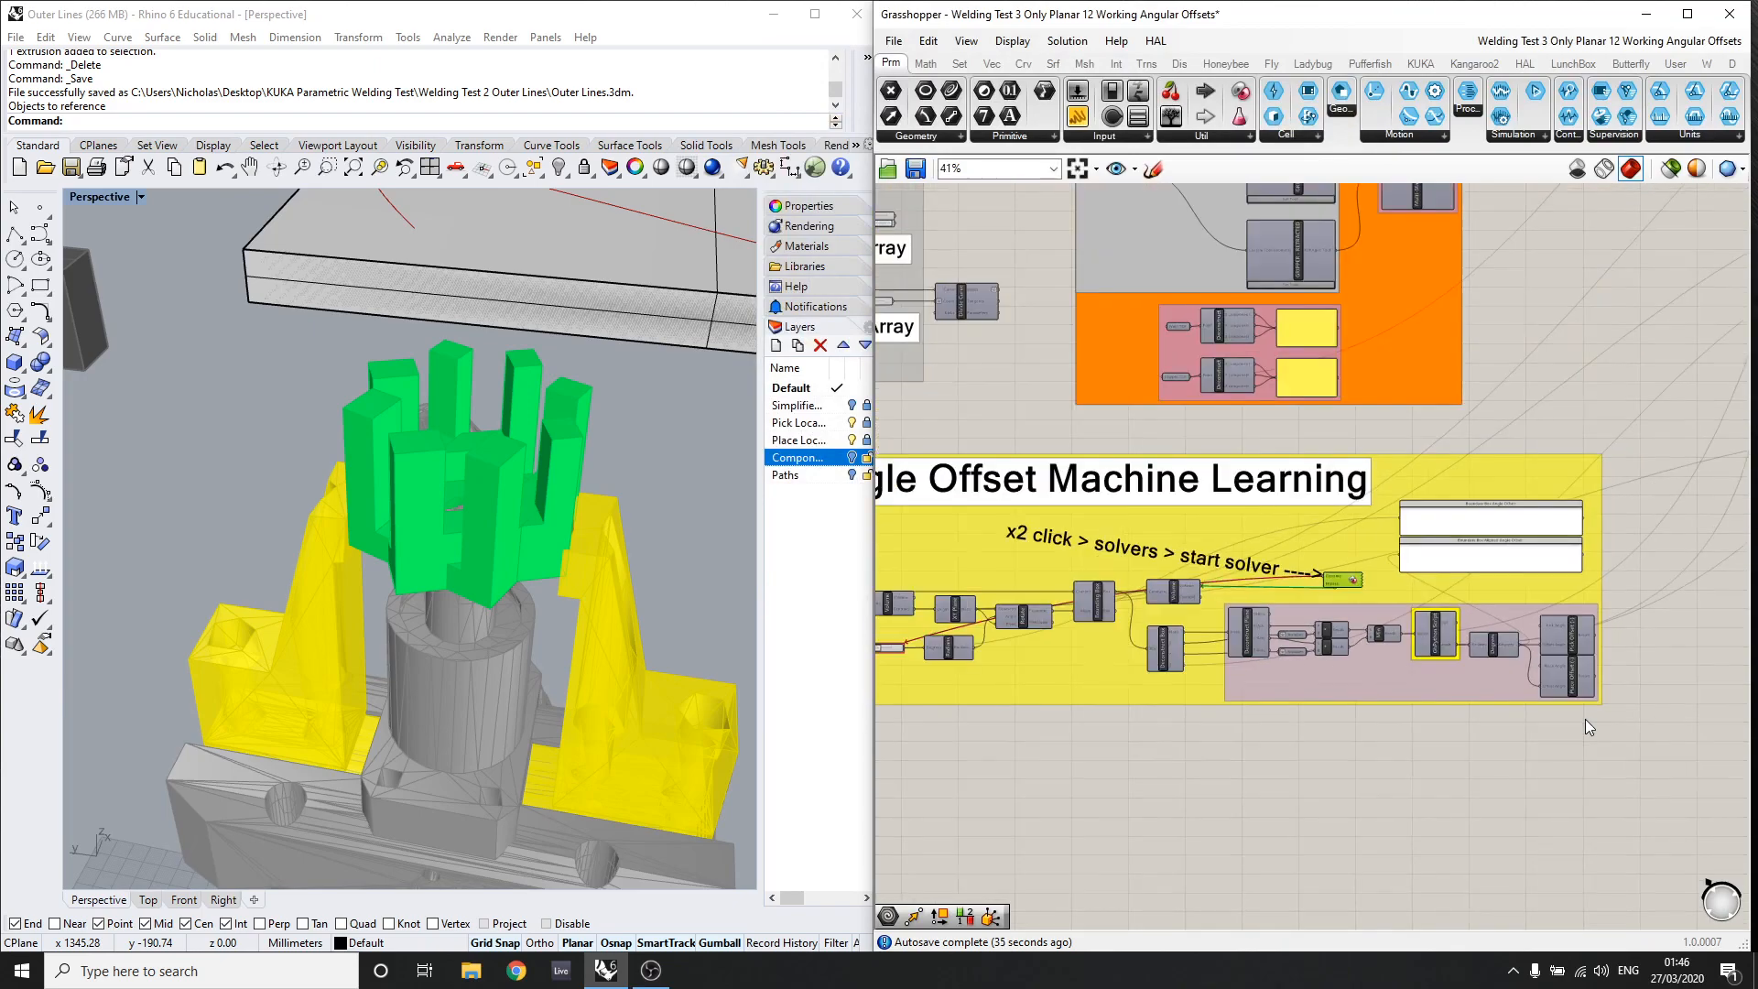
Step: Set Calculate Pick Rotation to True and return to the KUKA Settings group
scroll("down", 3)
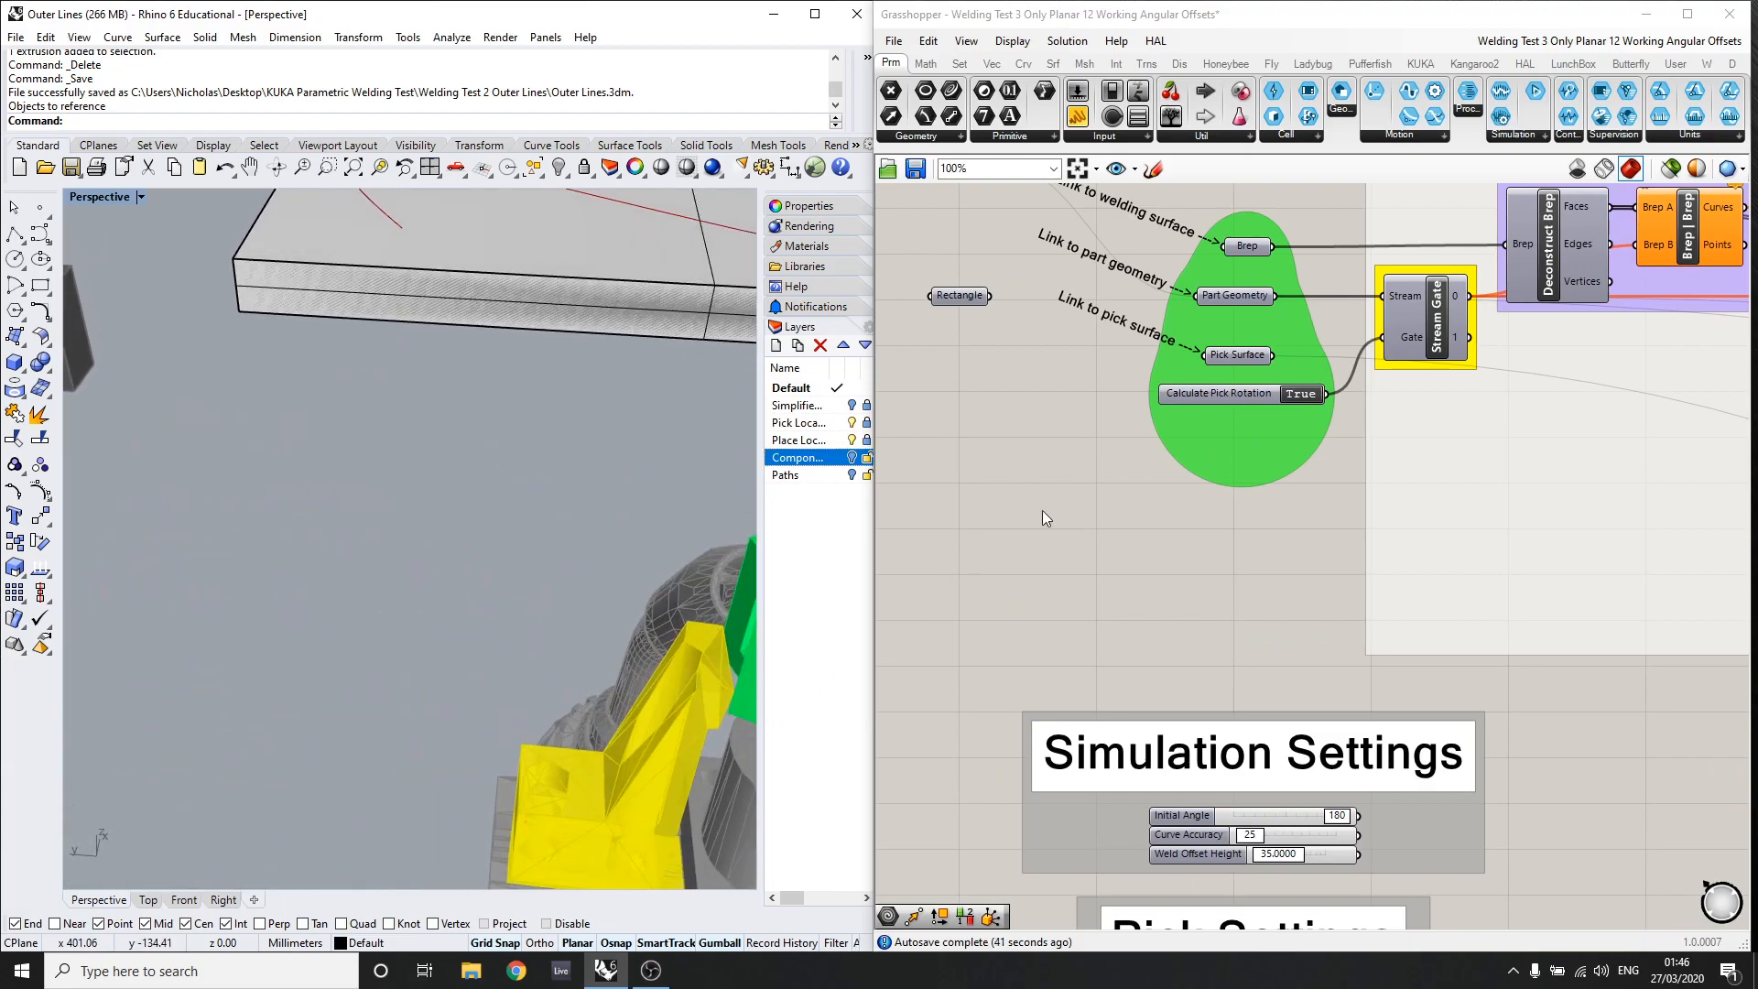
left_click(1300, 394)
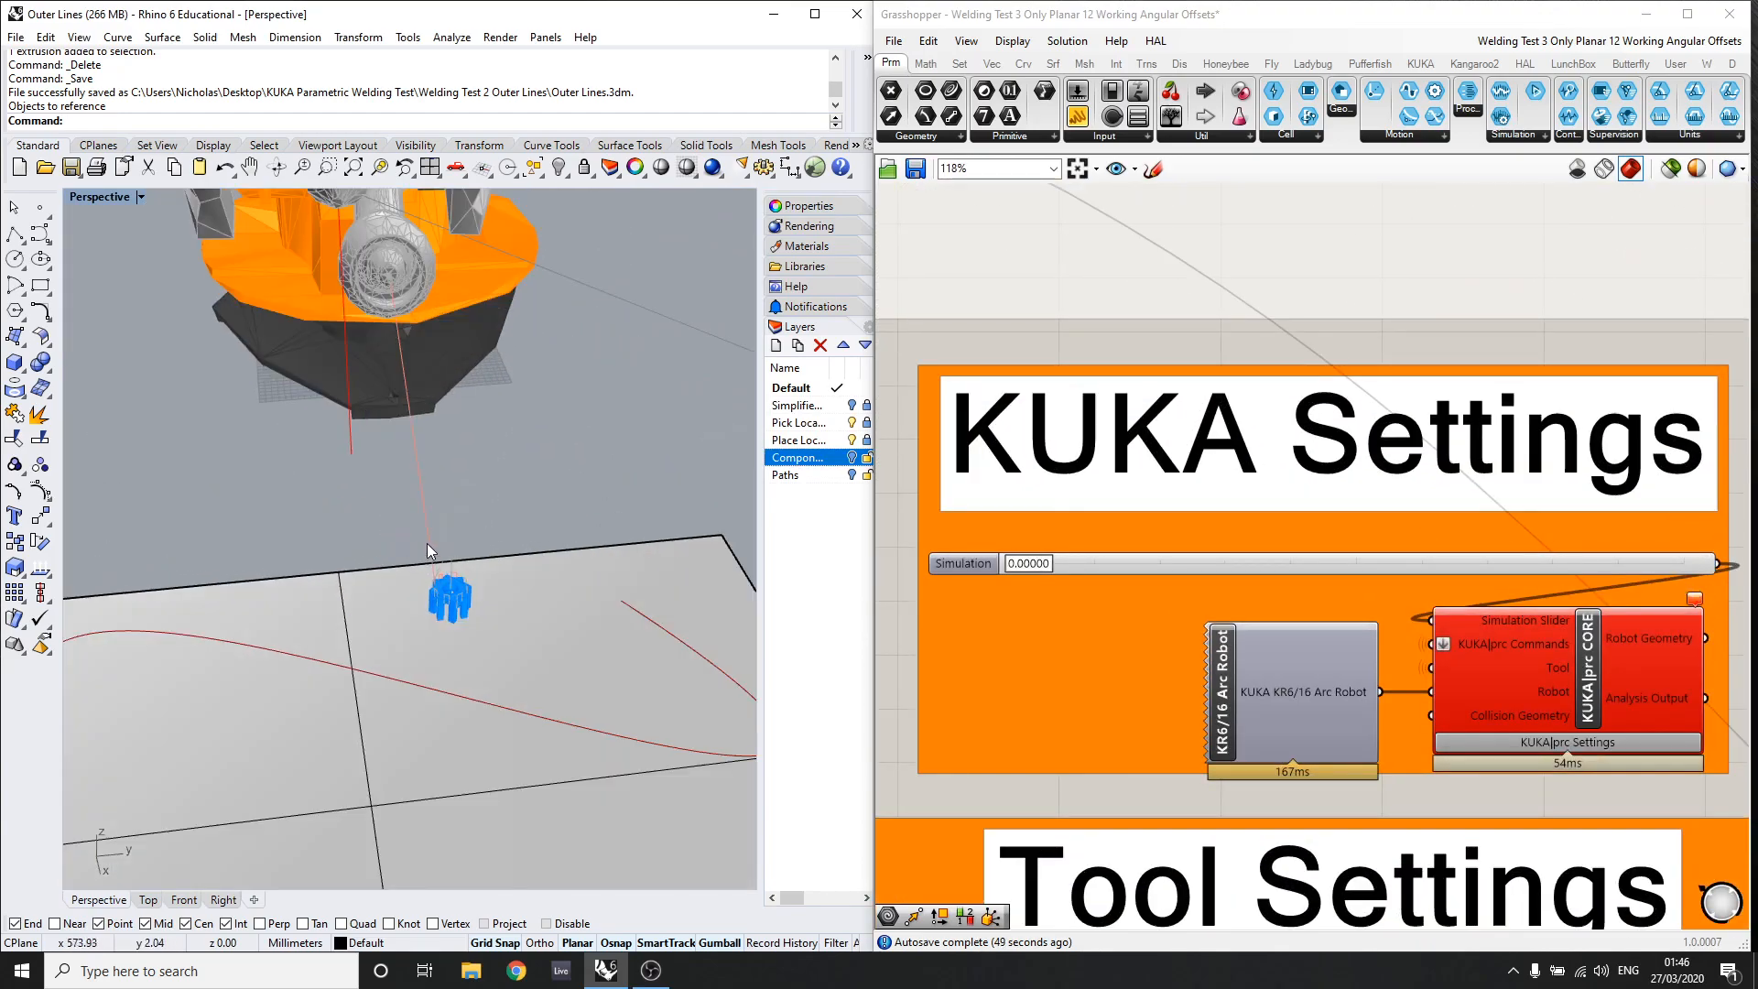
scroll("down", 3)
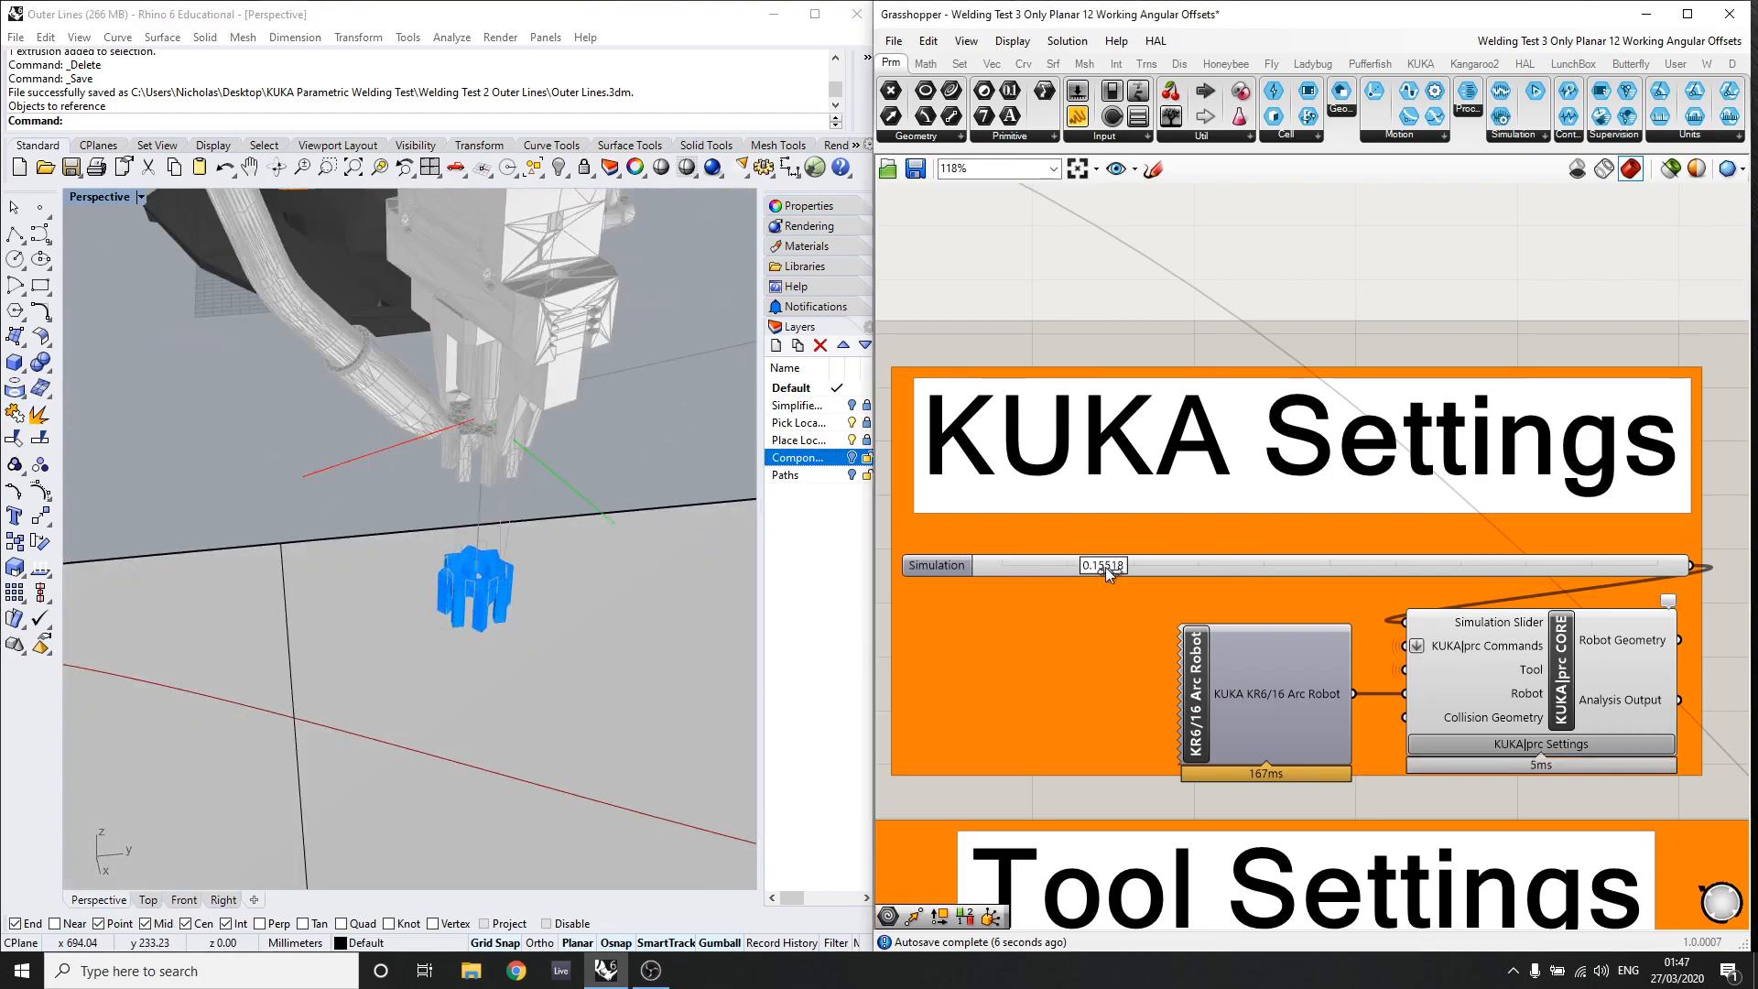
Step: Advance the Simulation slider from about 0.16 to 0.29 so the gripper reaches the part
left_click_drag(1104, 566, 1194, 566)
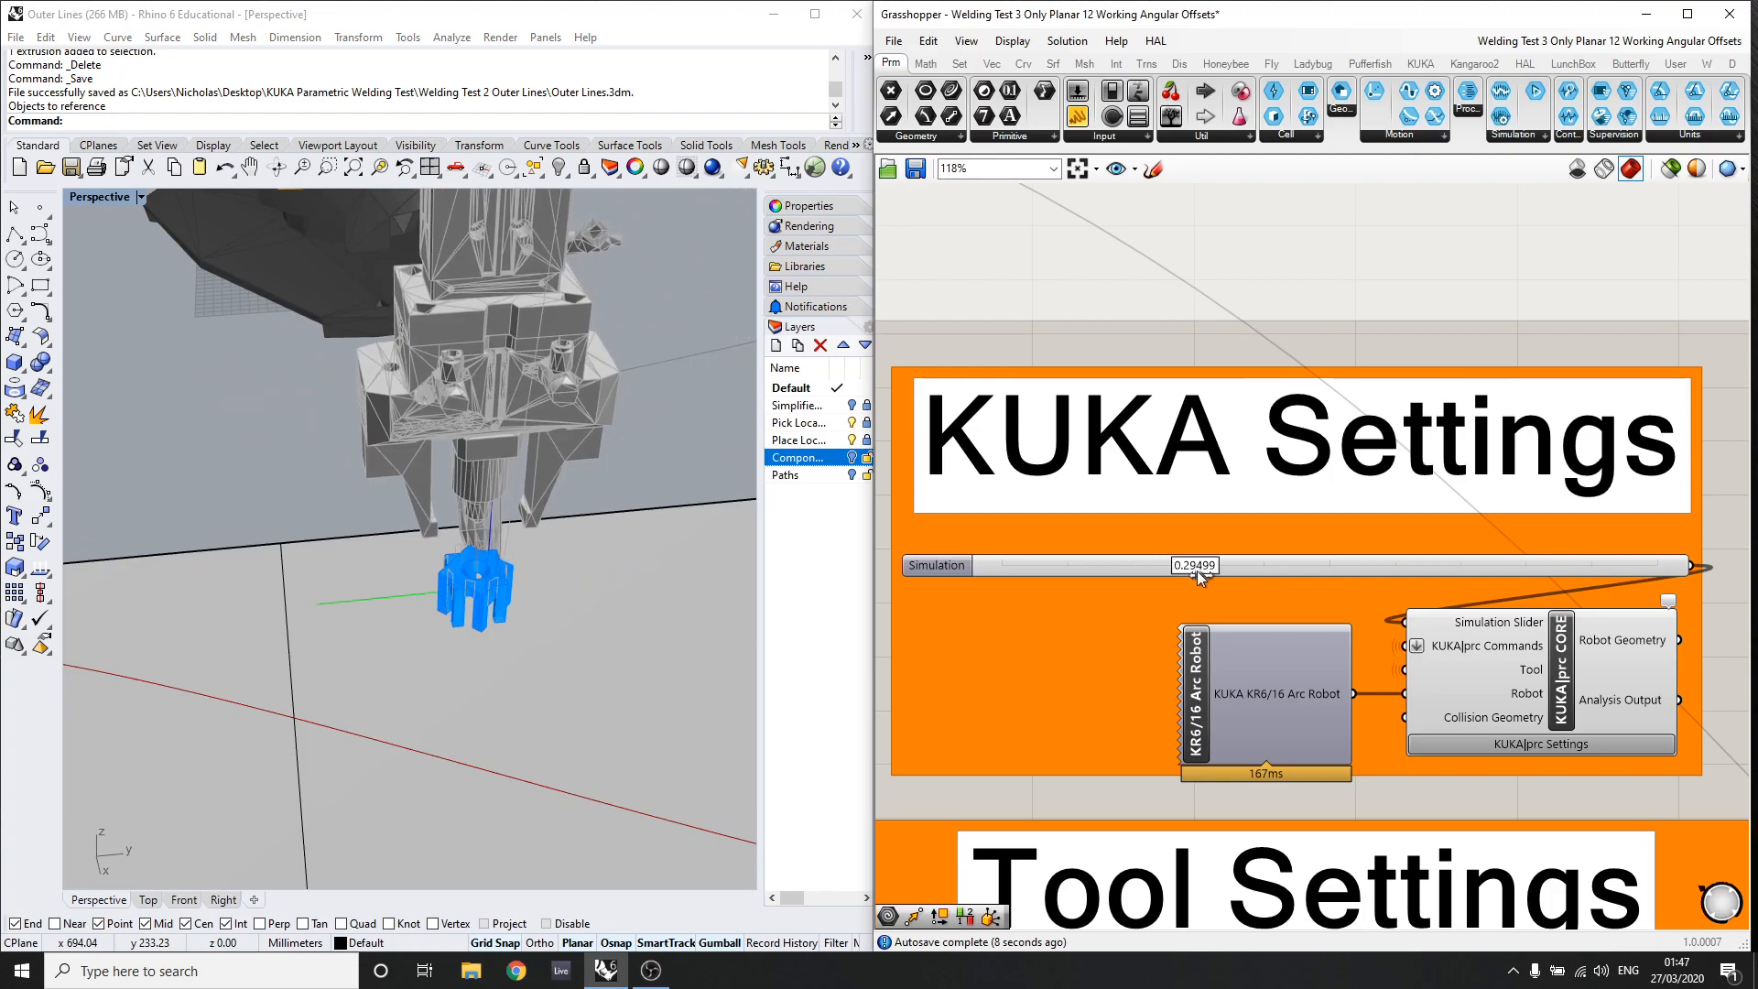
left_click_drag(1194, 566, 1326, 566)
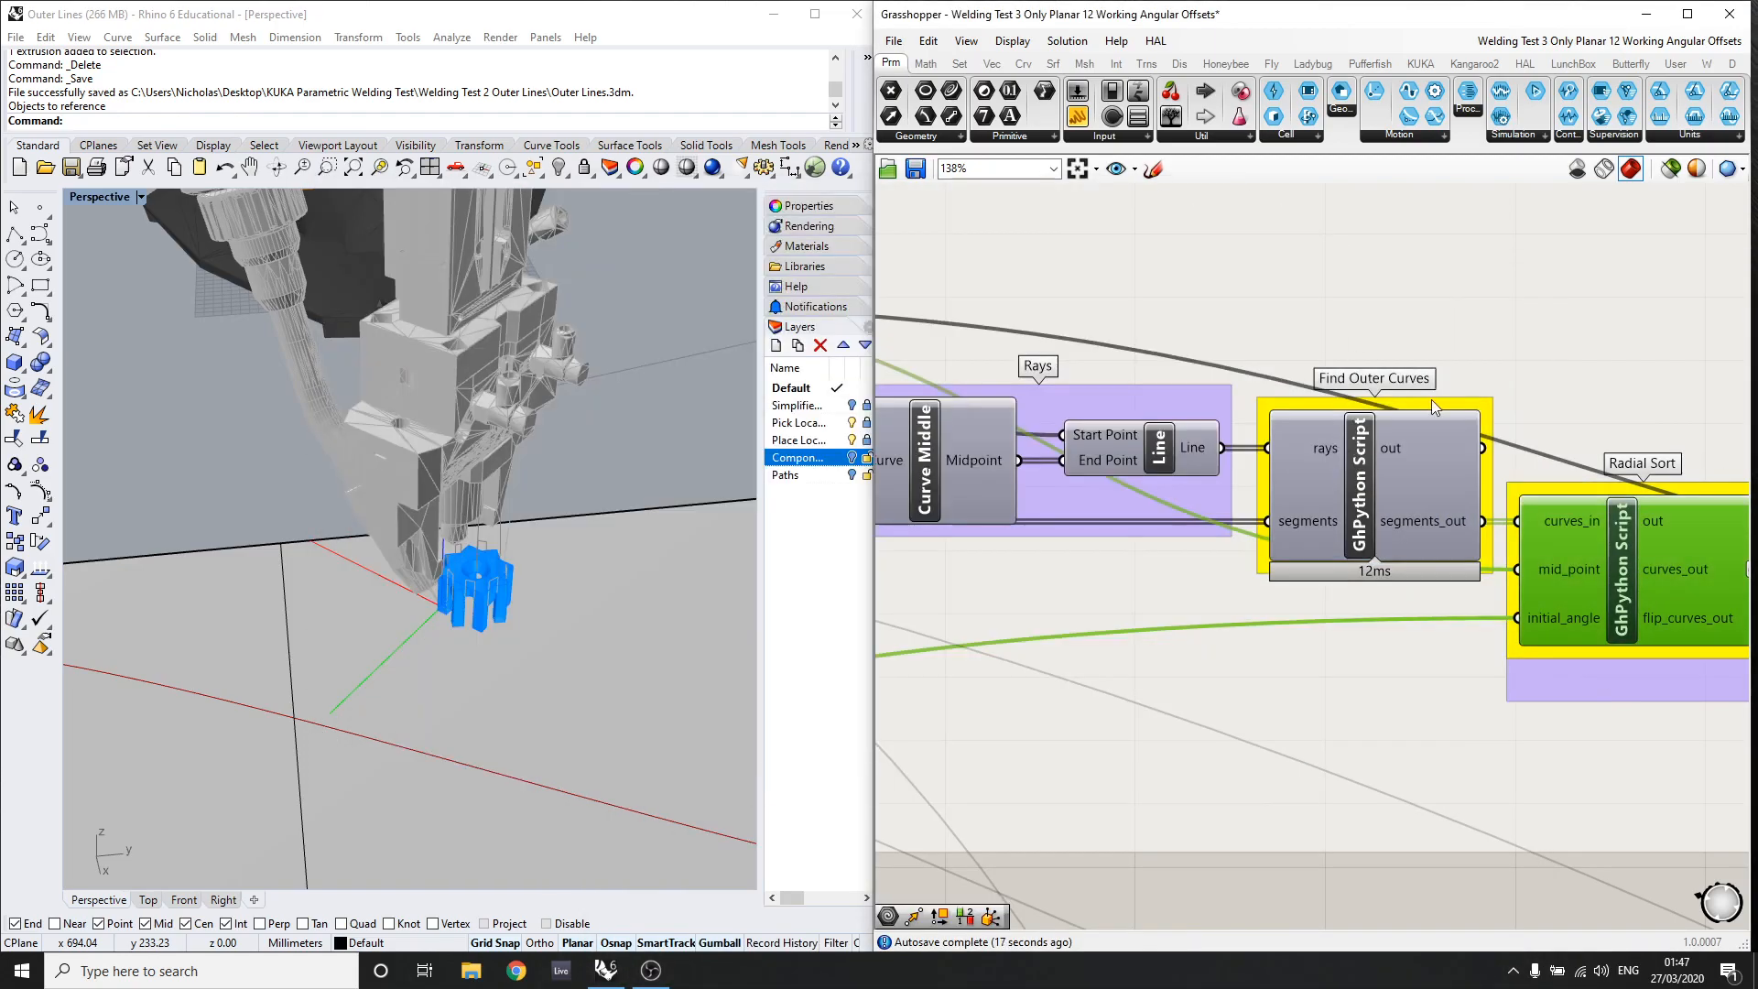
Step: Inspect the Find Outer Curves output, then advance the simulation to about 0.50 to carry the part
right_click(1625, 520)
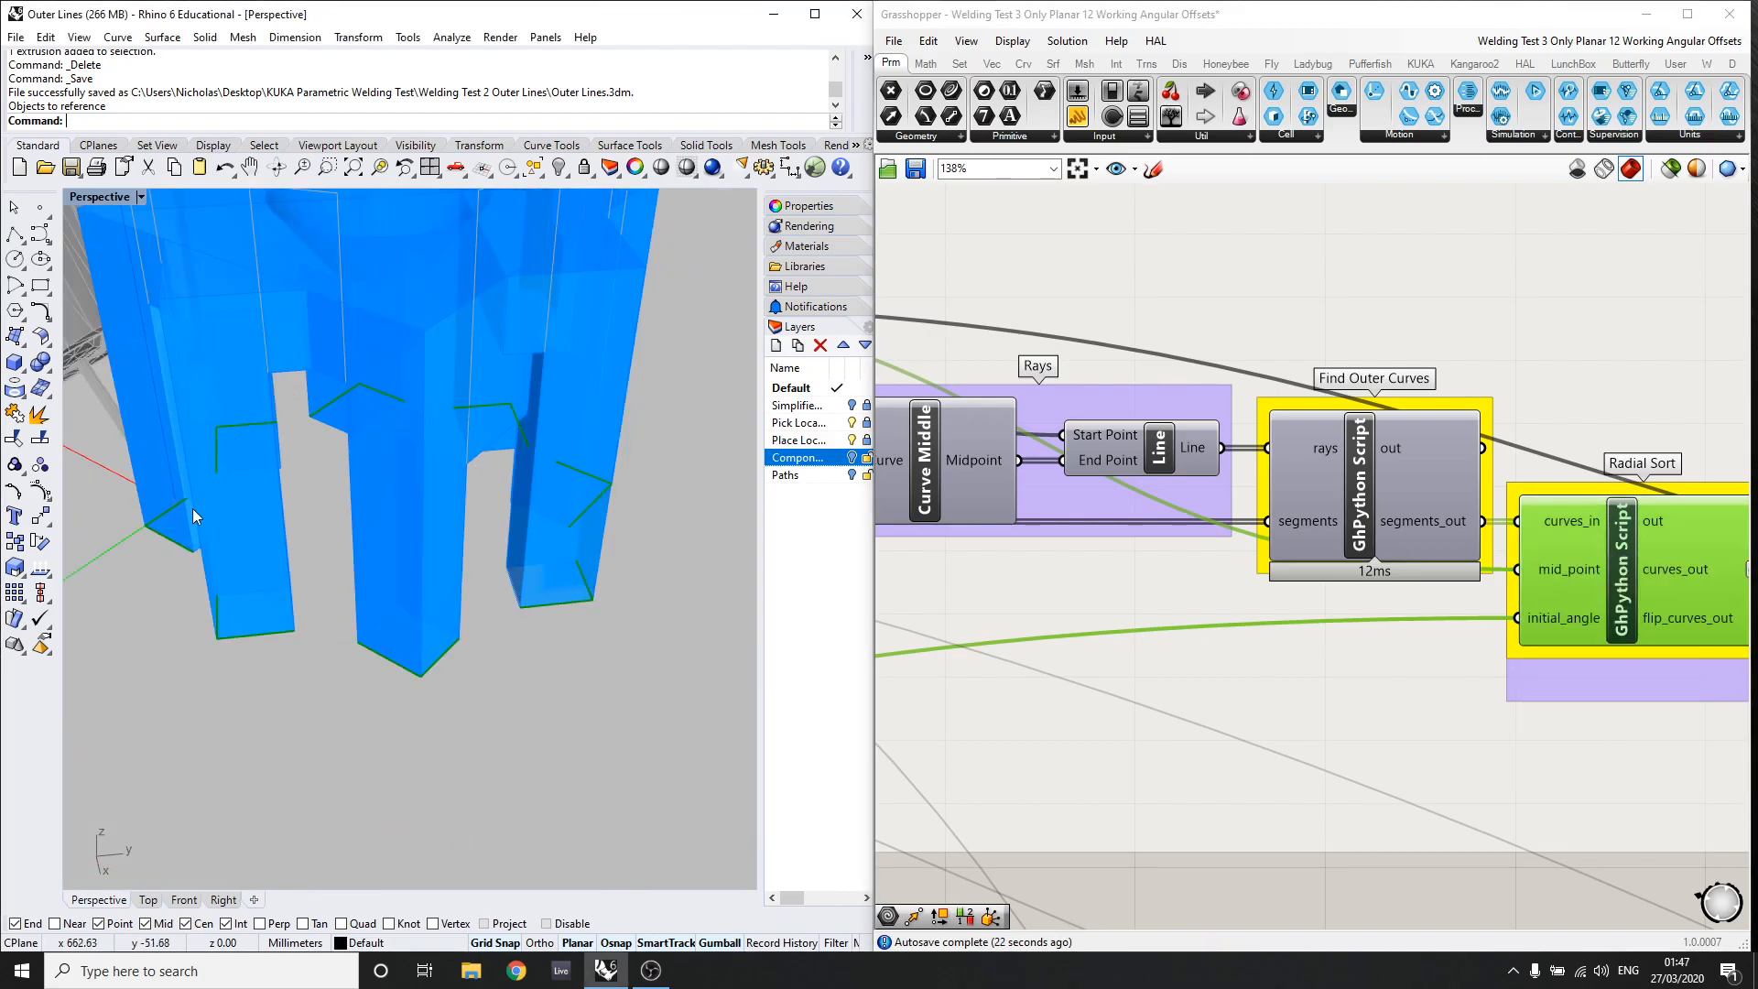
mouse_move(1615, 561)
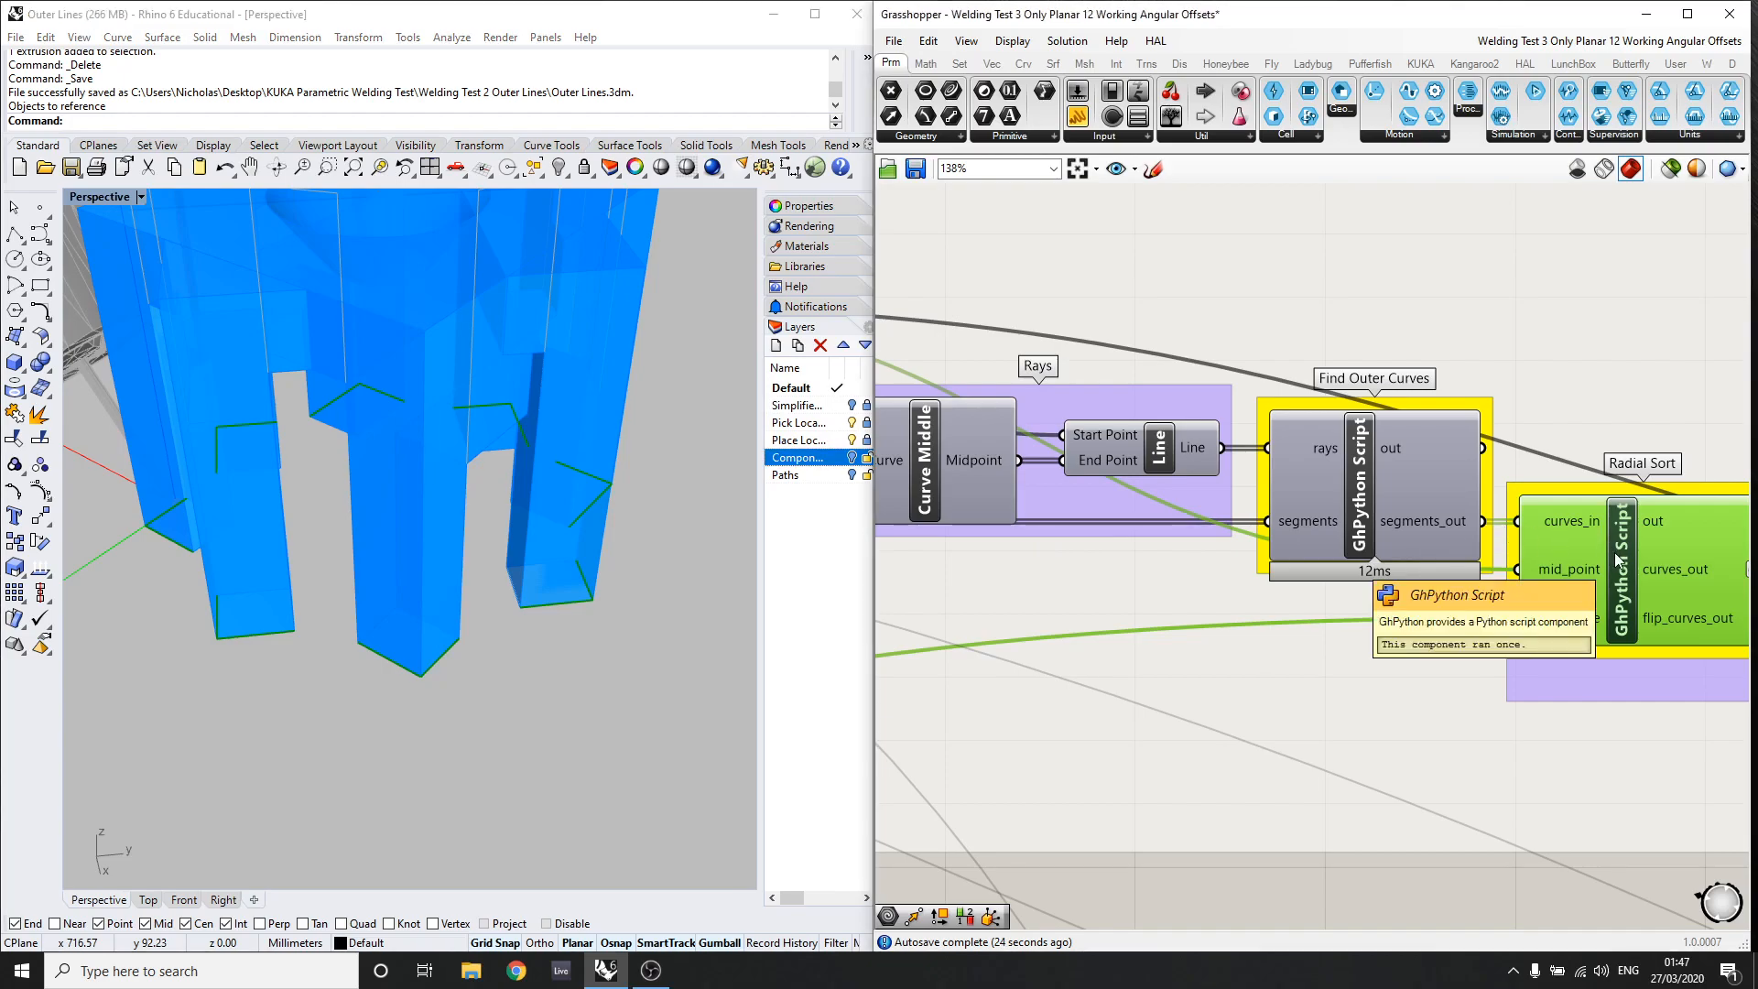
scroll("down", 3)
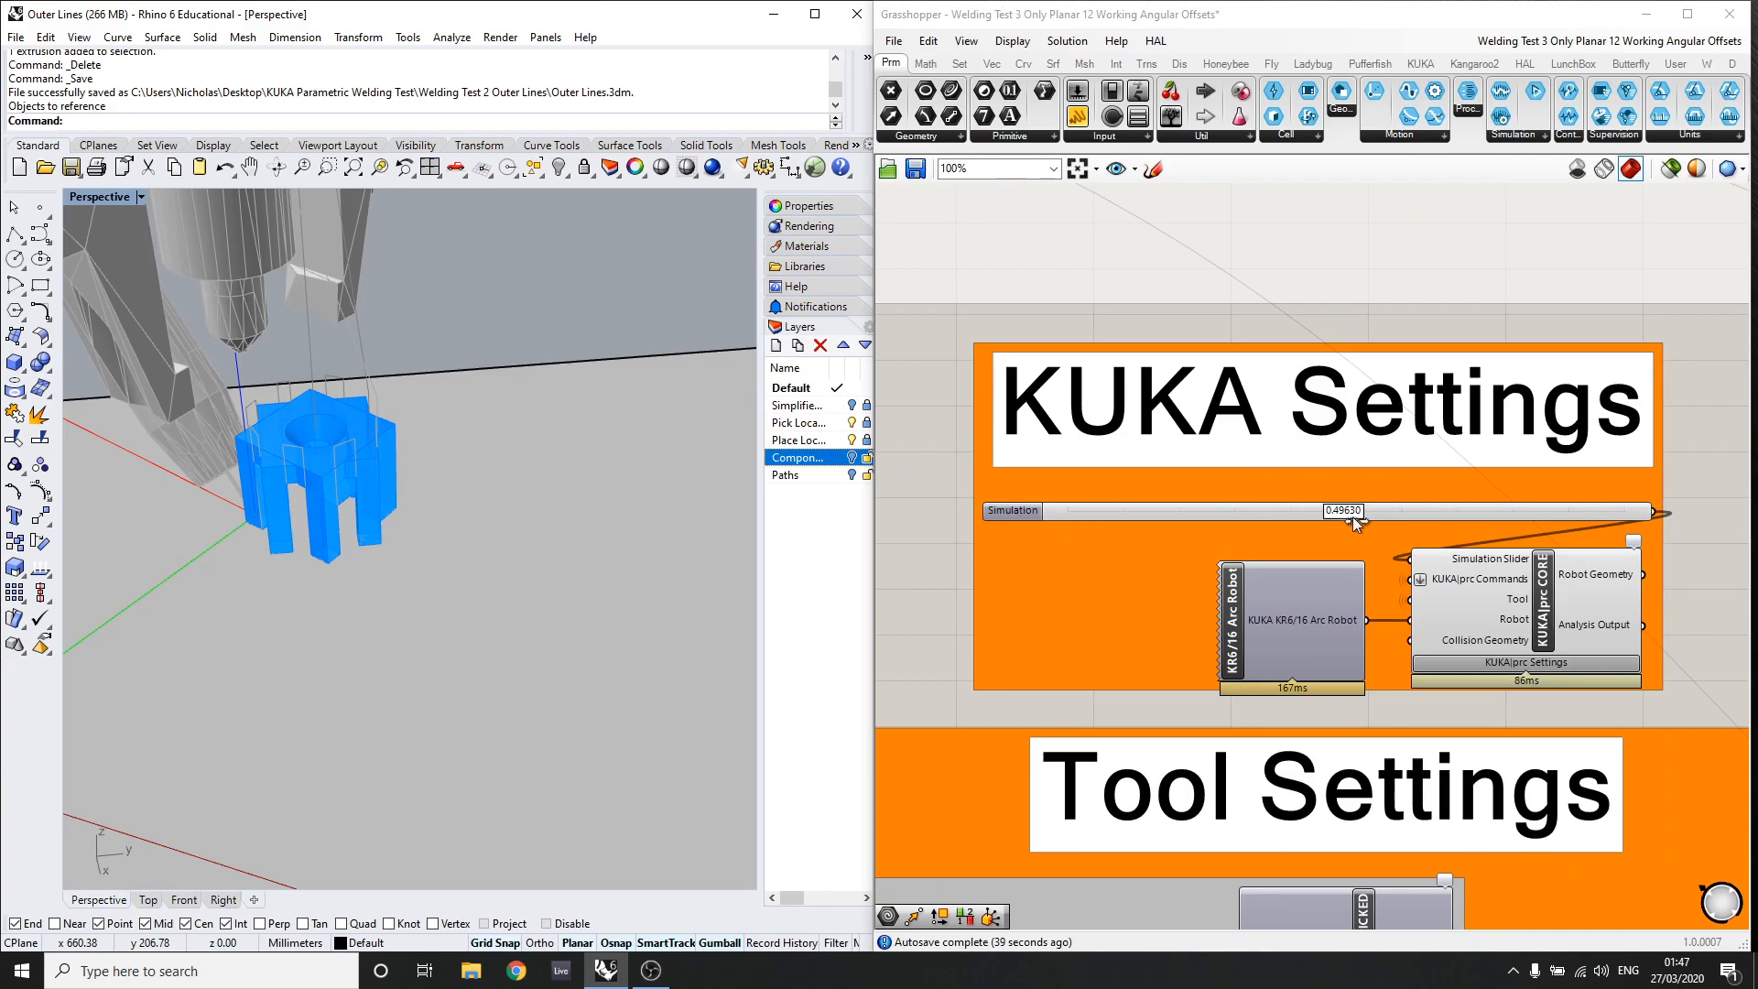
left_click_drag(1342, 511, 1588, 511)
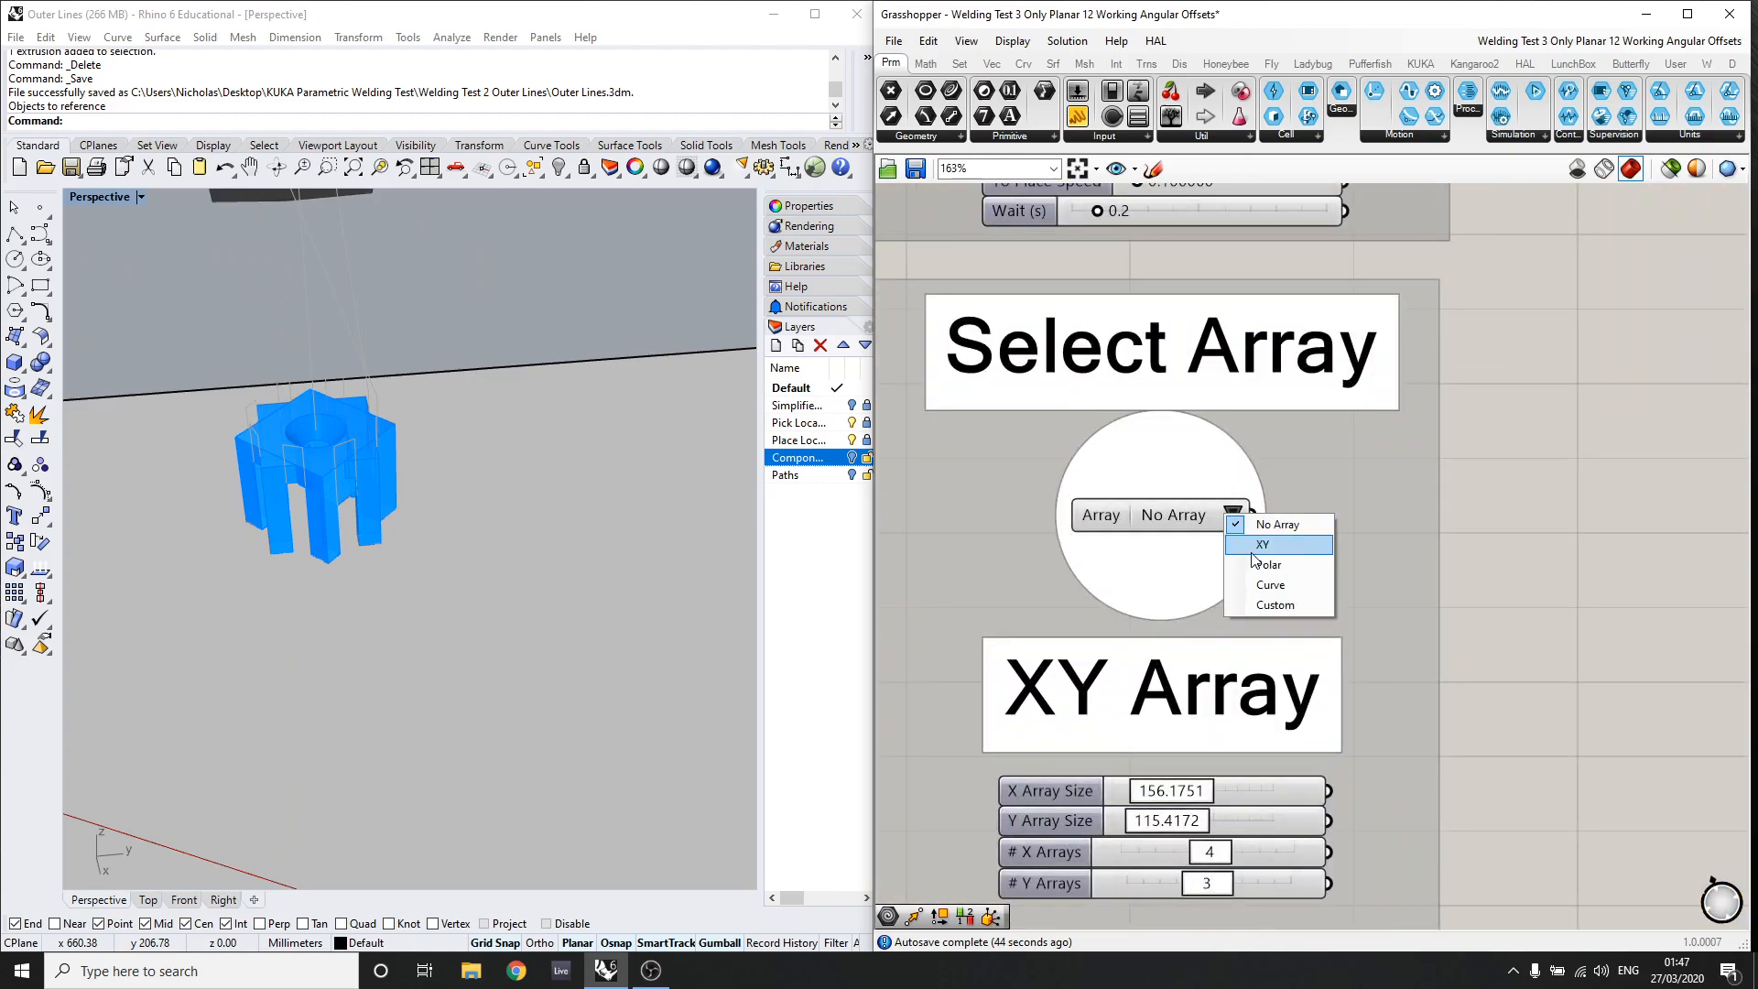
Step: Select the XY array for a three-by-three grid with Y spacing near 82.4 and nudge the simulation
left_click(1262, 544)
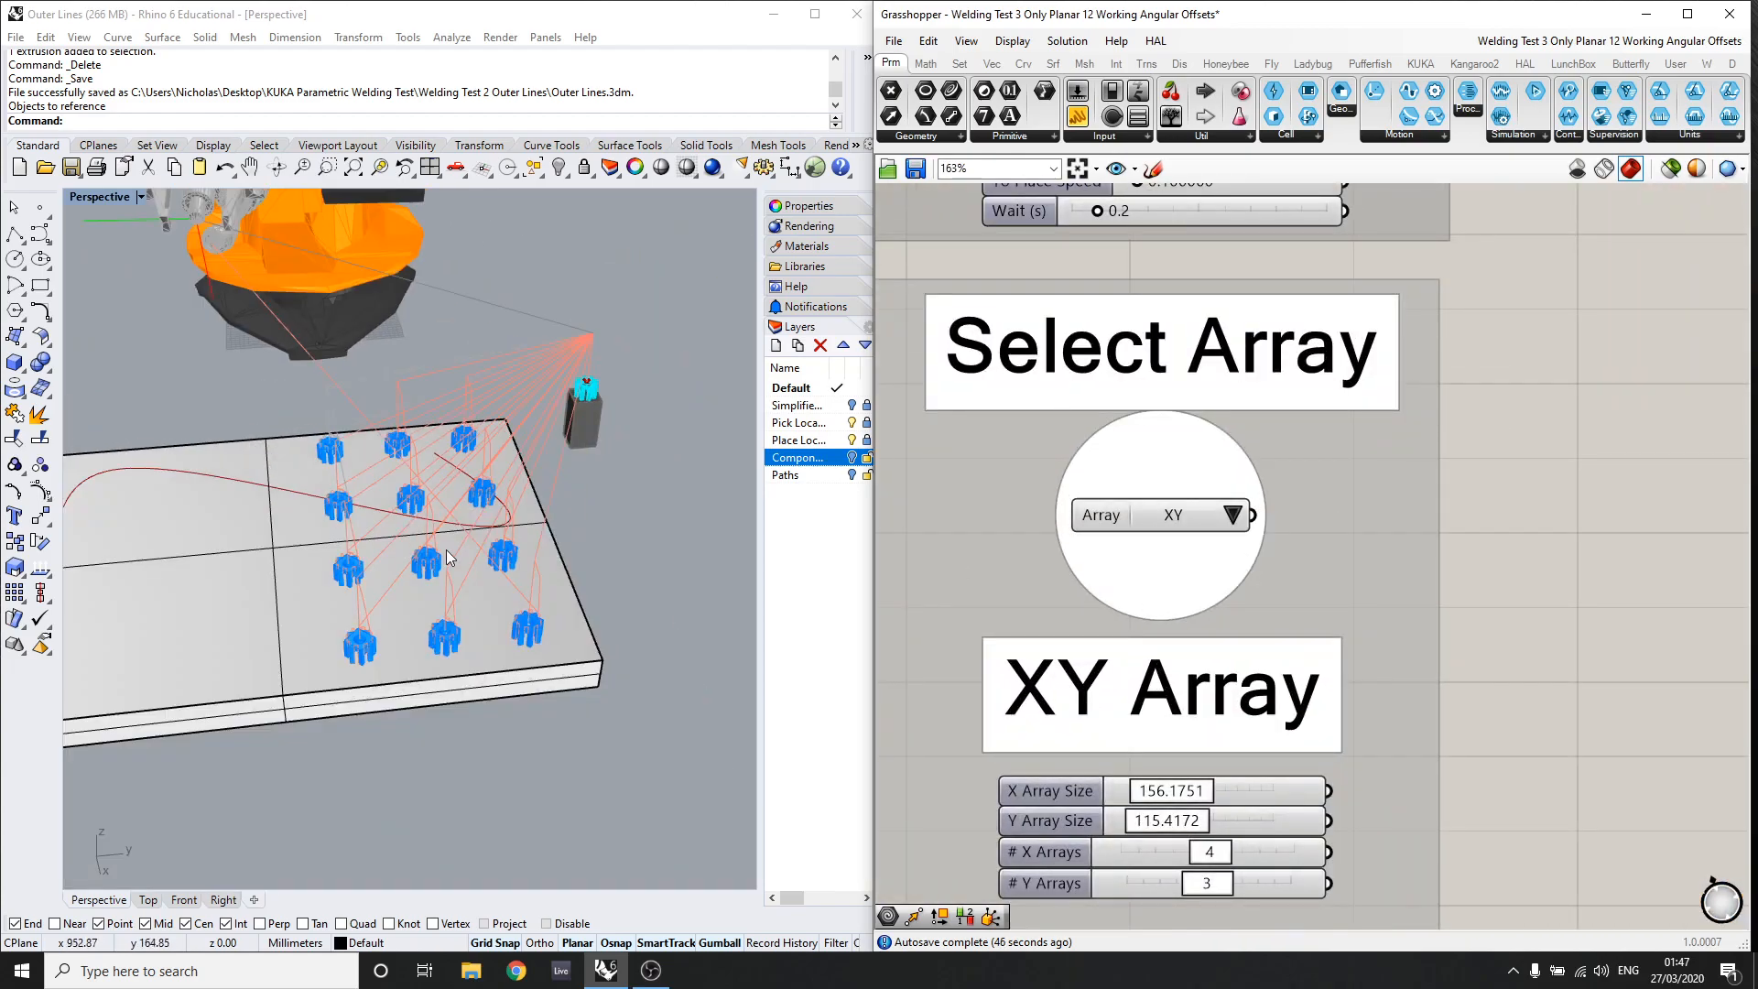
scroll("down", 3)
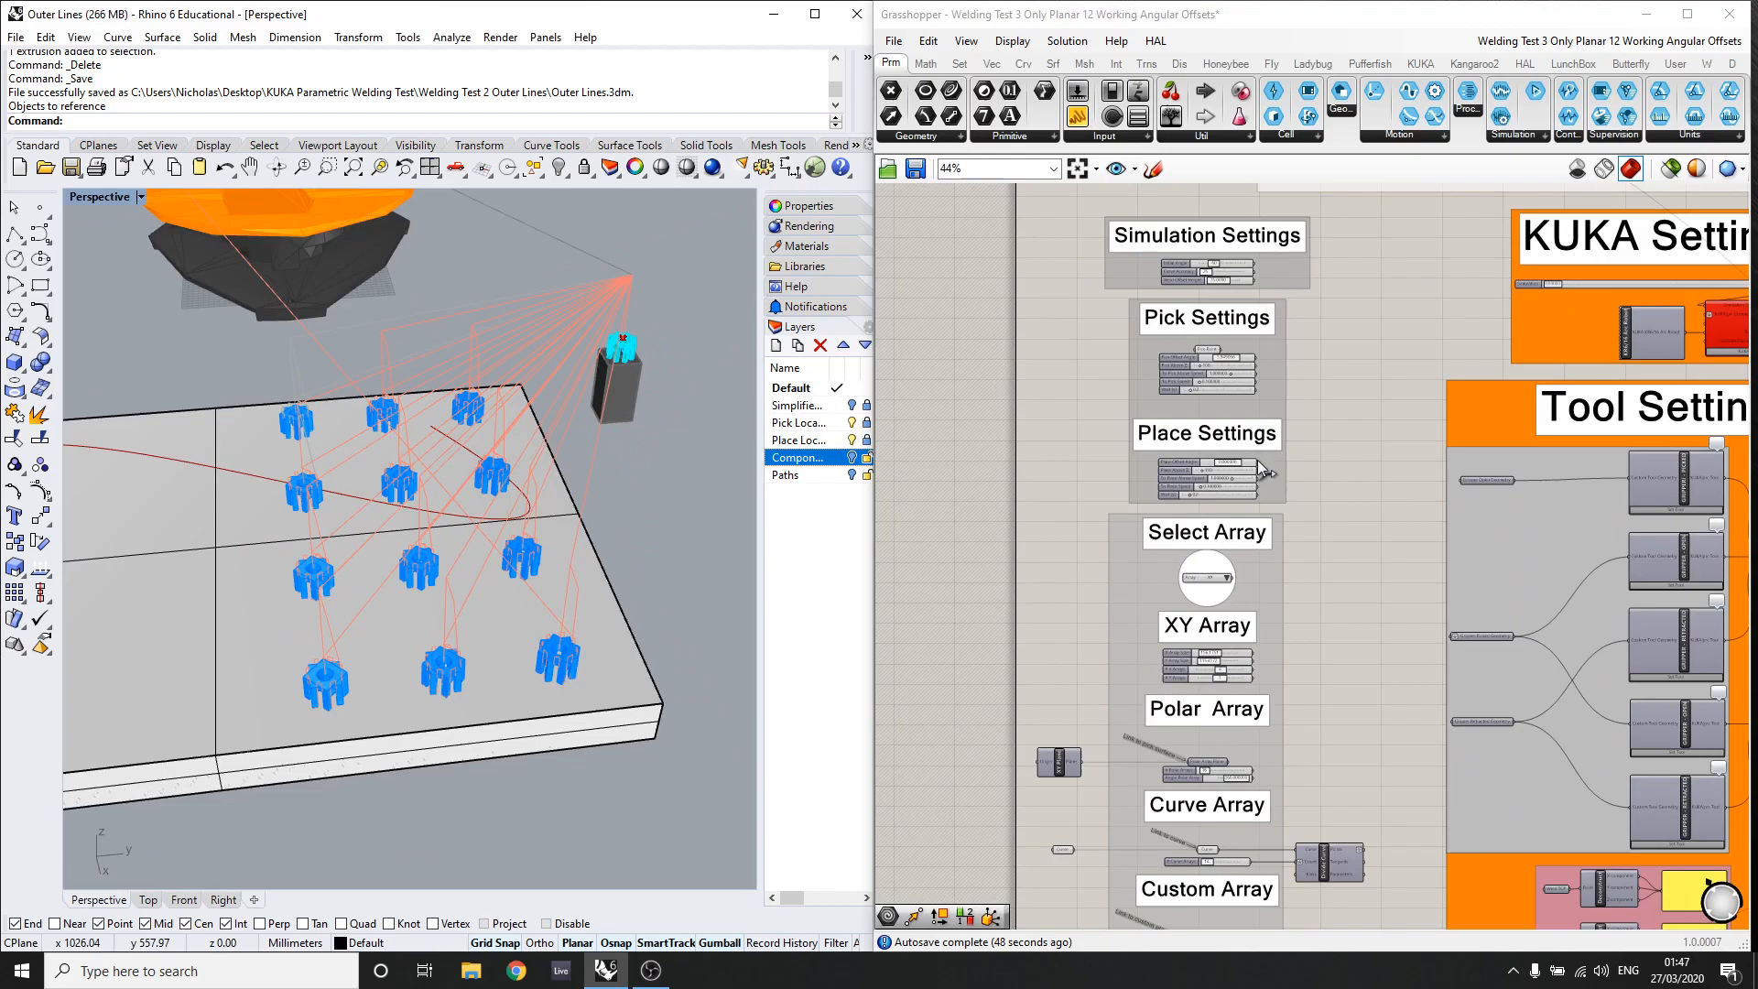
scroll("up", 3)
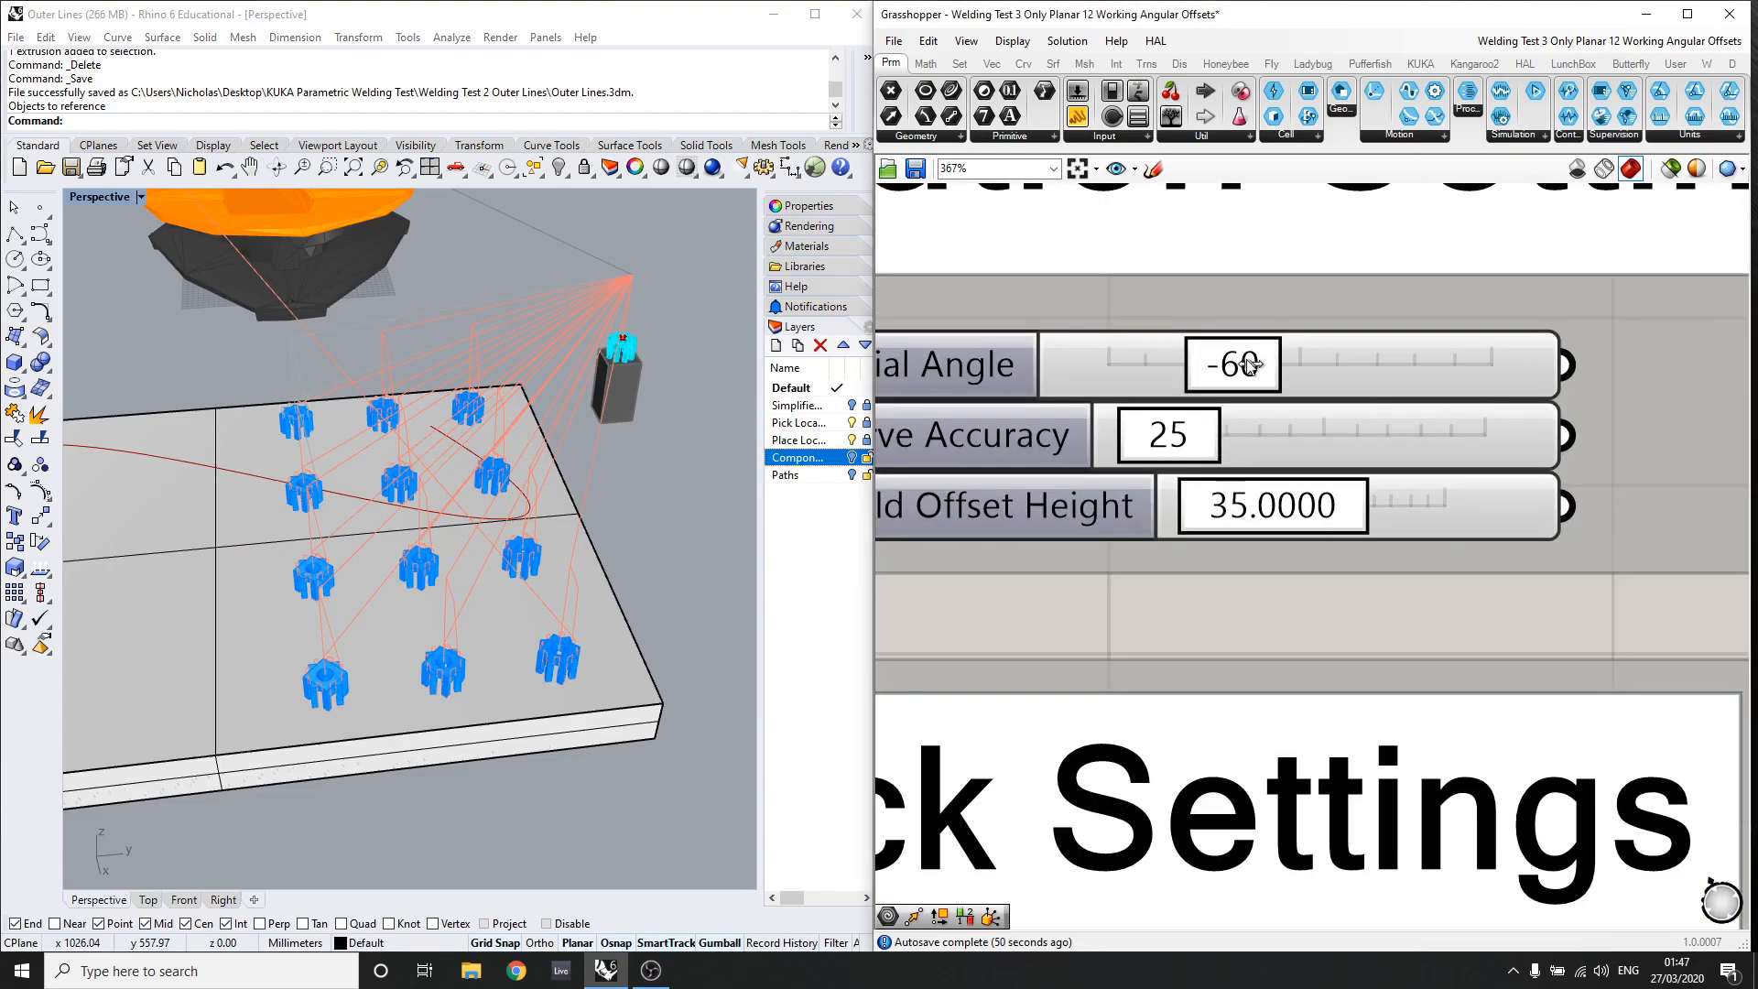
left_click_drag(1233, 364, 1301, 365)
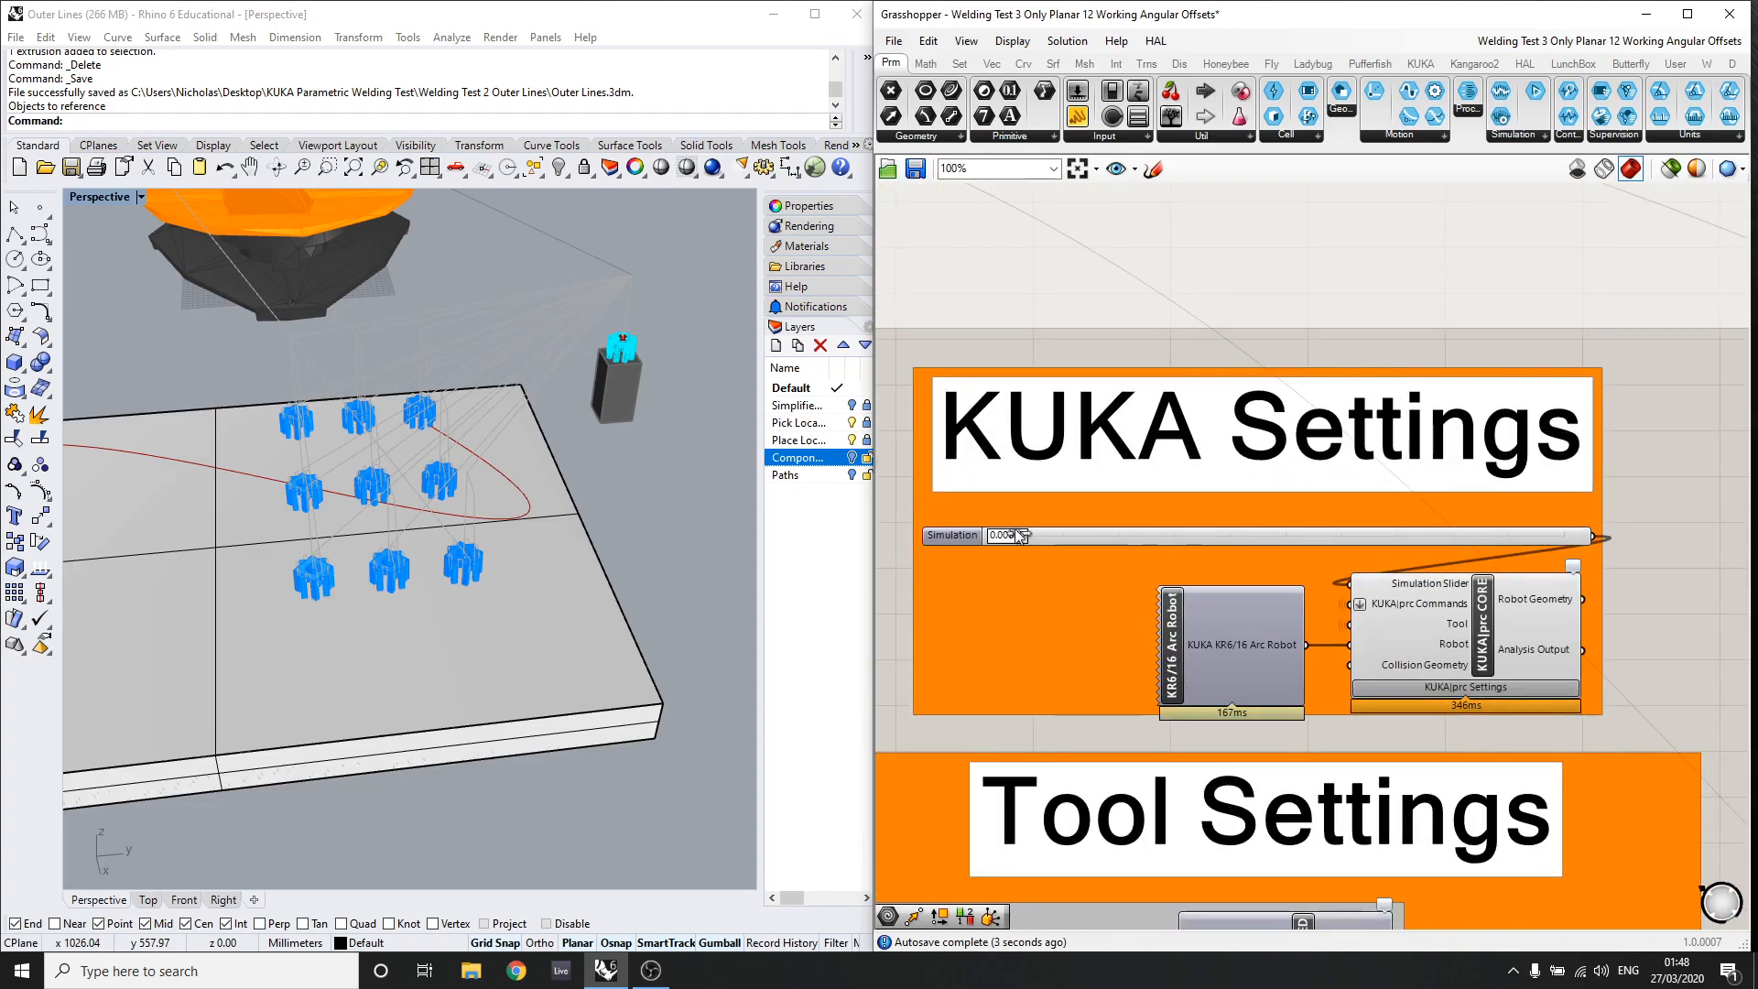
left_click_drag(1009, 537, 1063, 537)
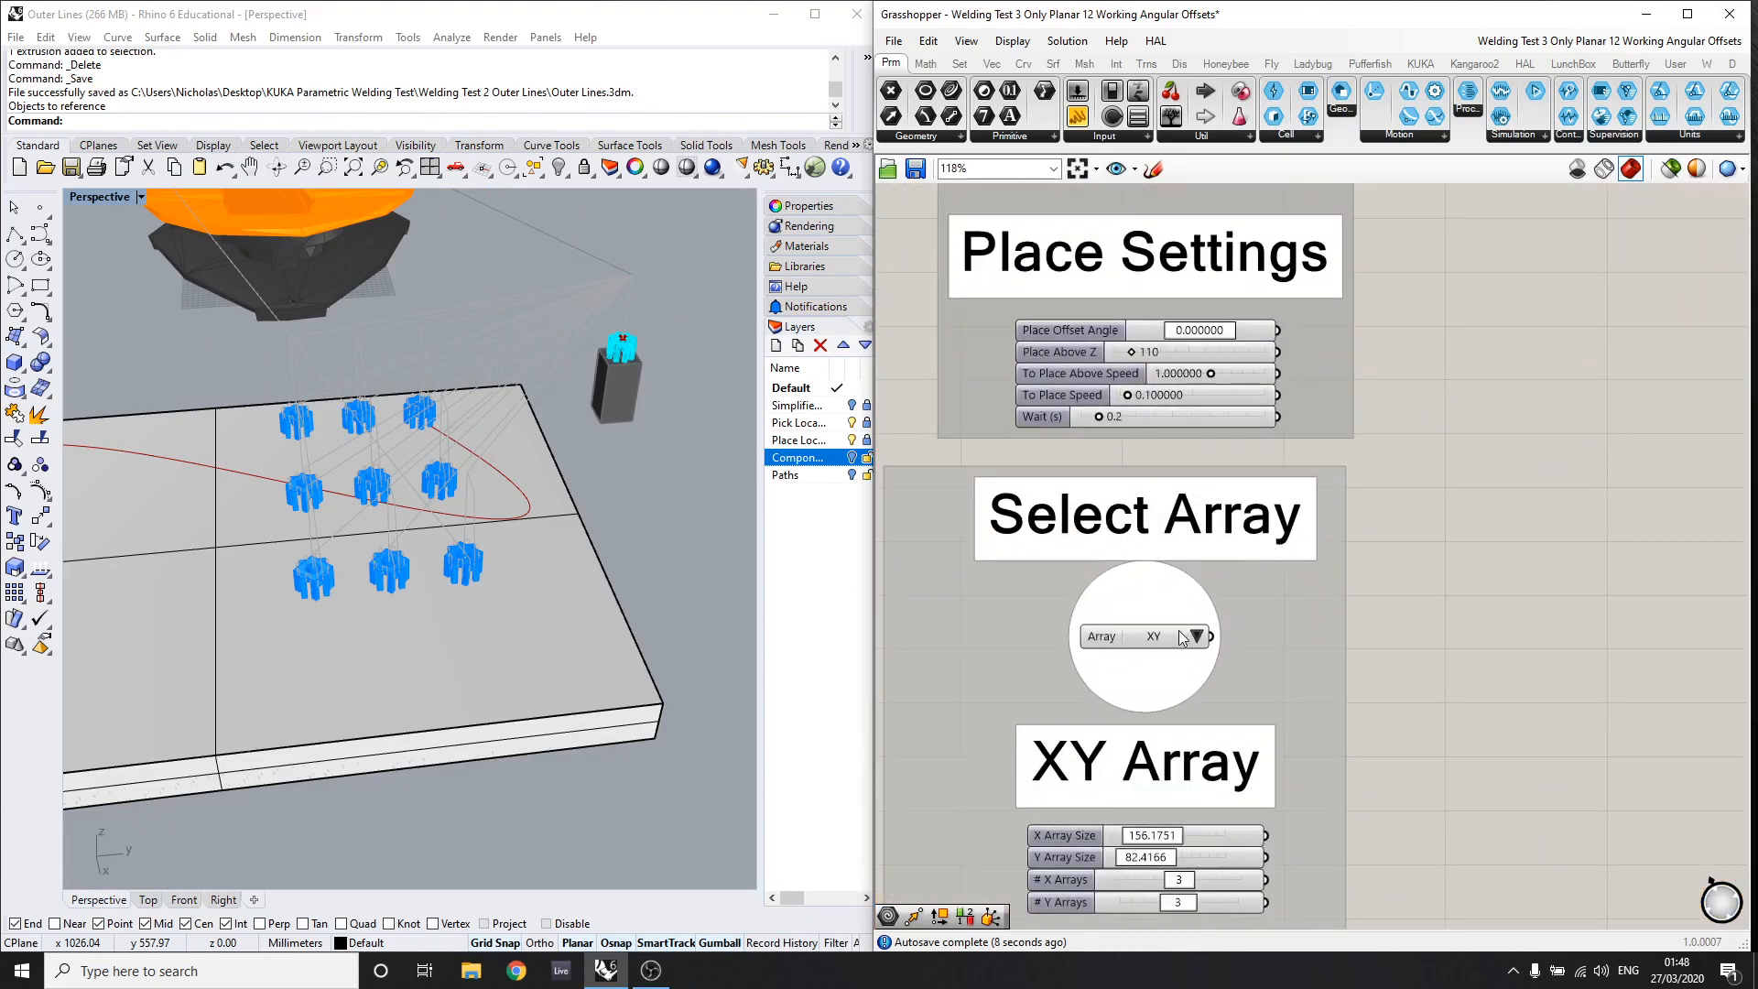
Step: Try a Polar array of 8 over 180 degrees, then switch the Array type to Curve
left_click(1152, 636)
type("180")
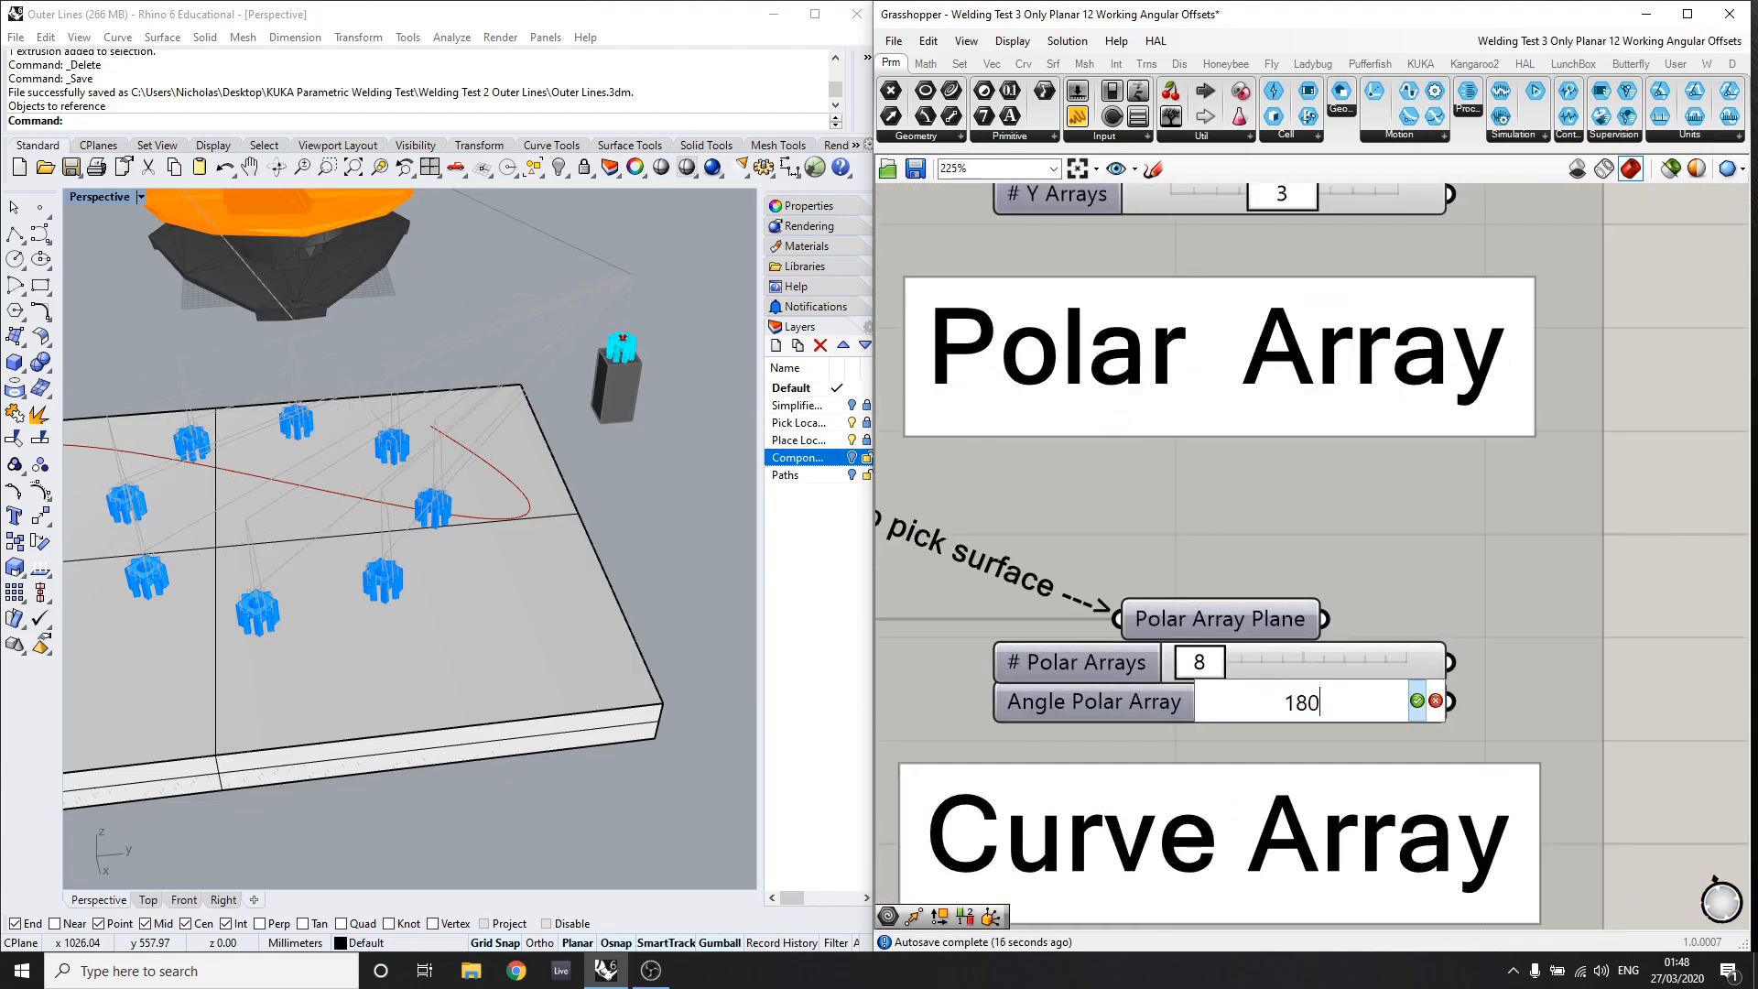
scroll("down", 3)
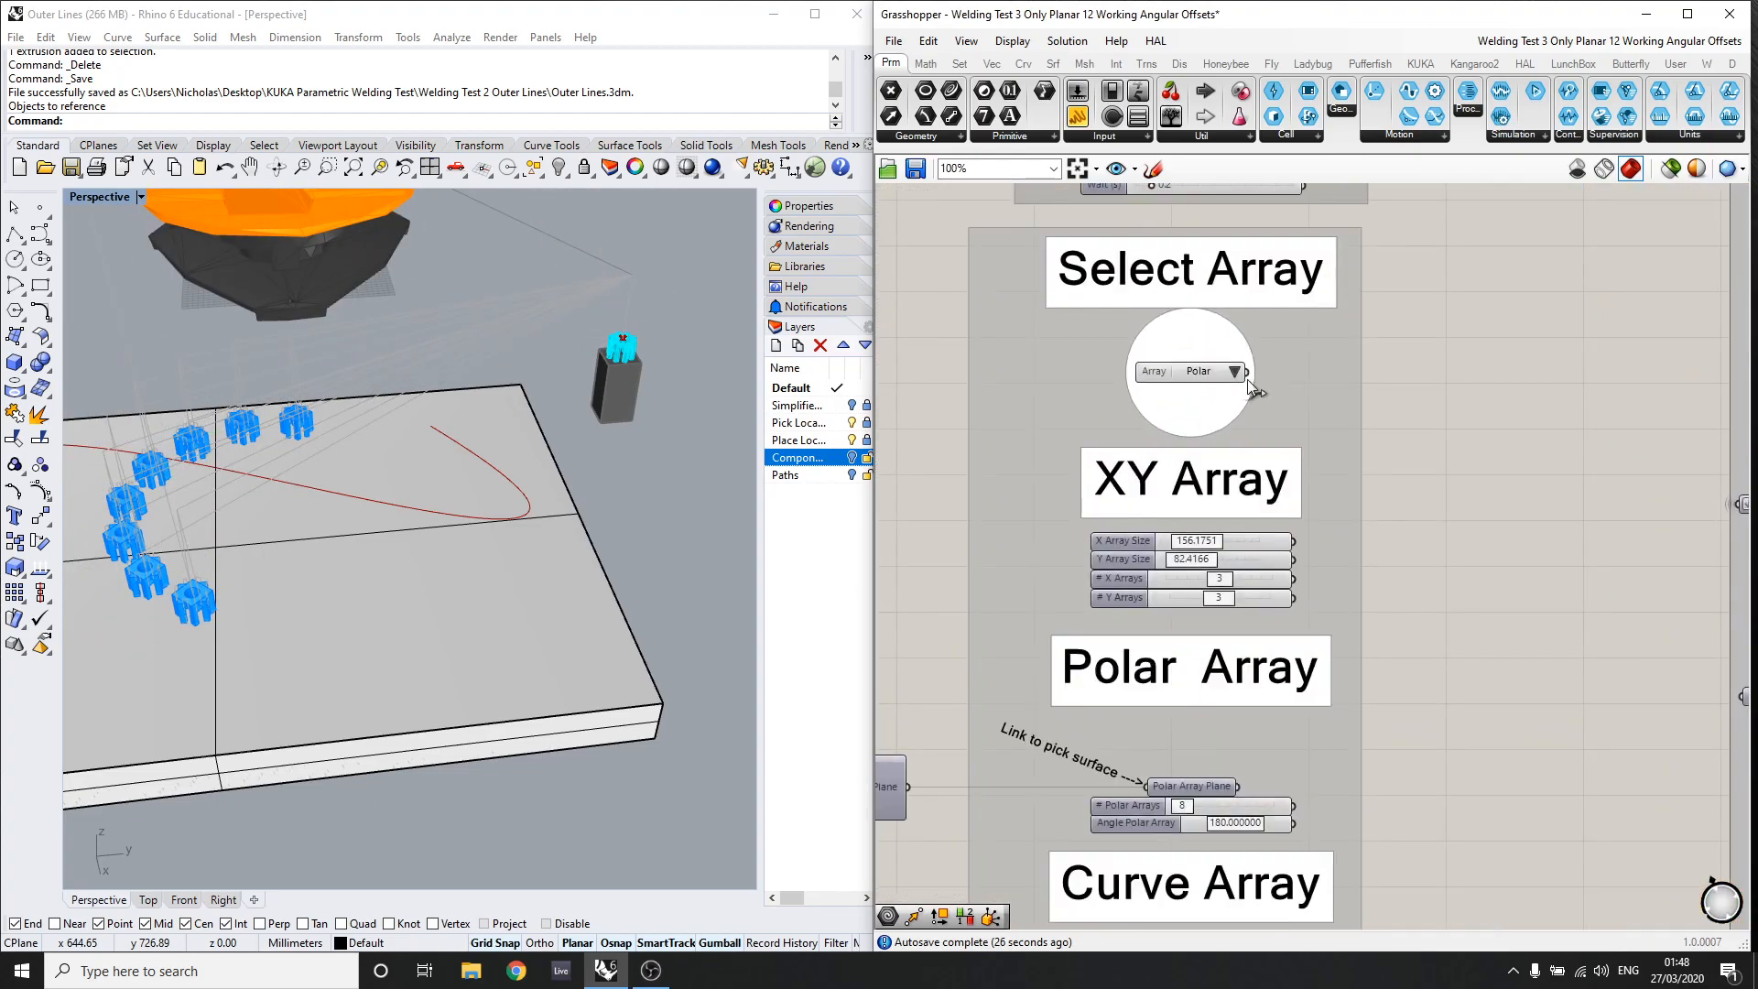
left_click(1216, 372)
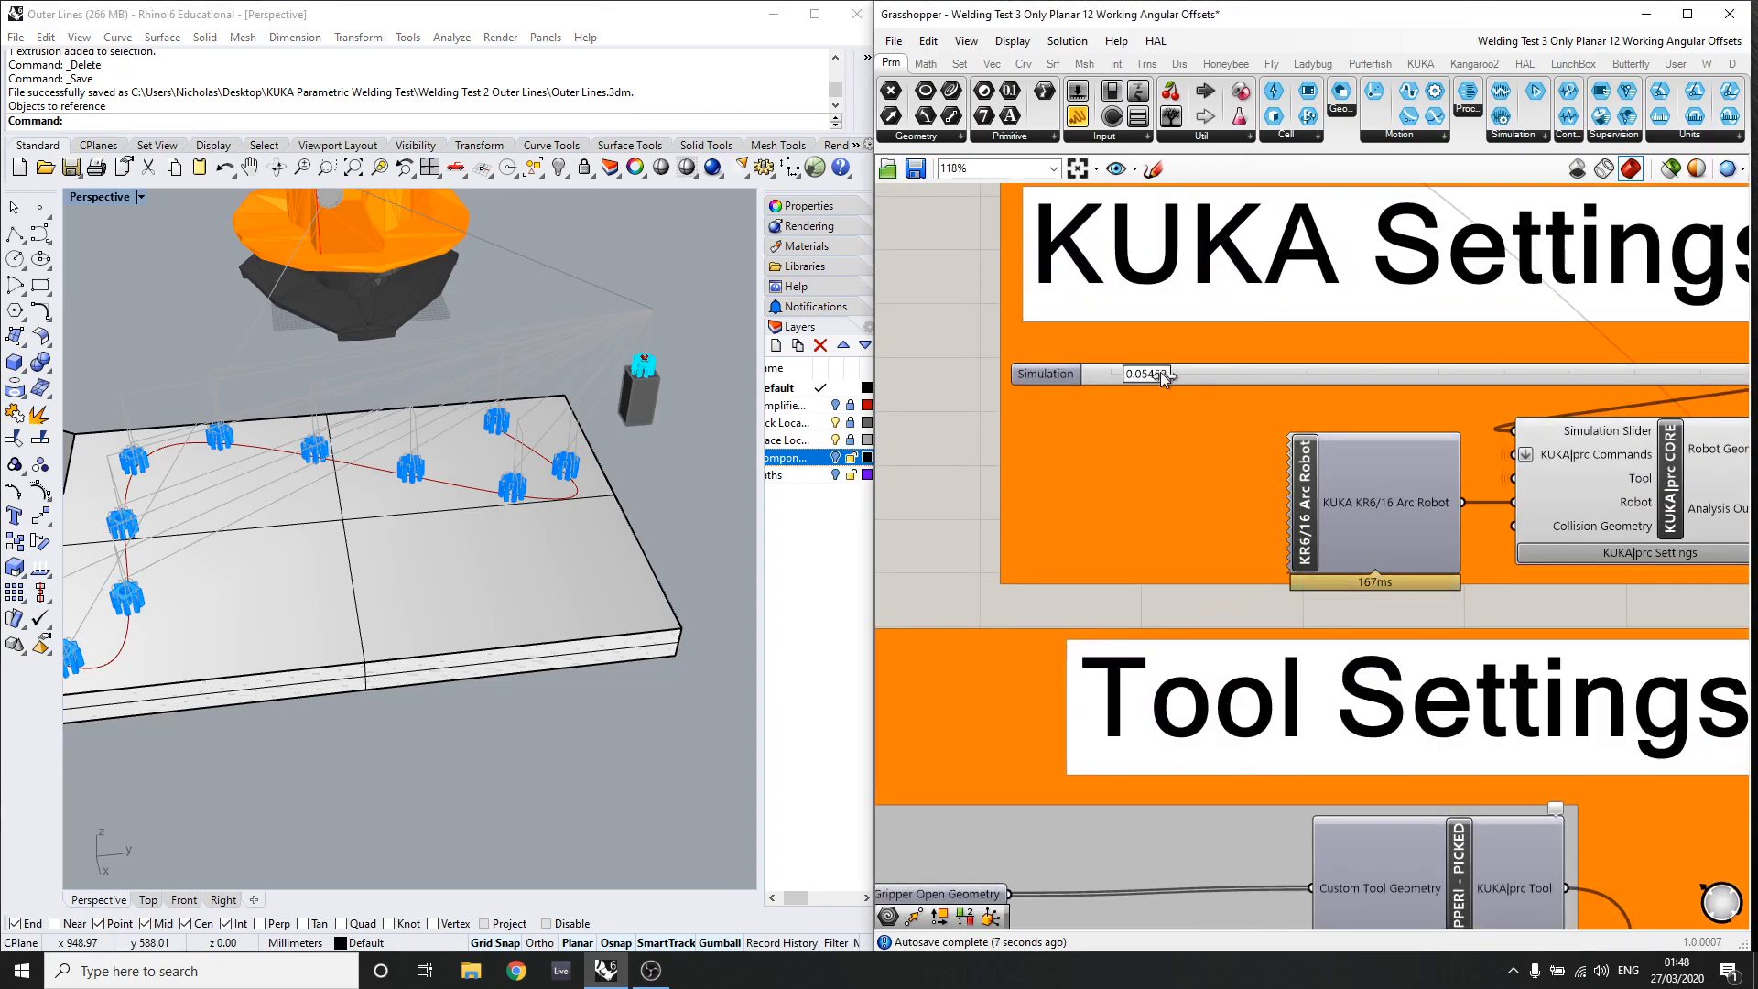
Step: Advance the simulation so the arm picks the components laid along the curve
left_click_drag(1143, 373, 1301, 374)
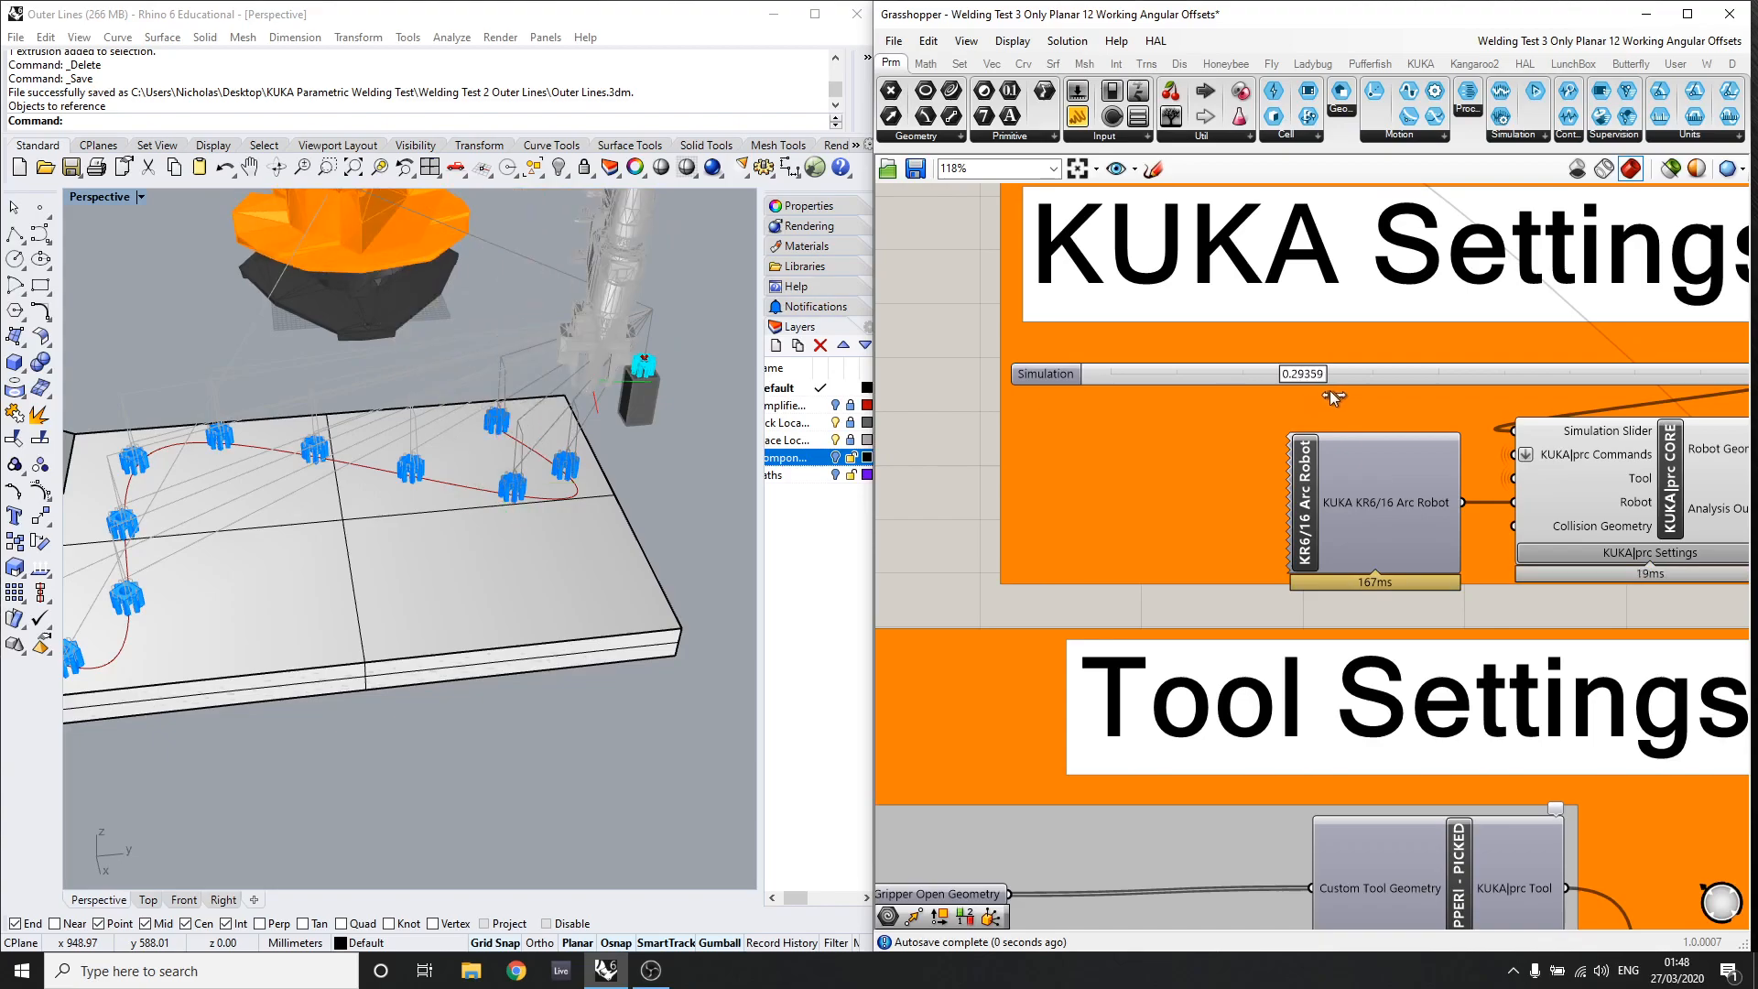
left_click_drag(1333, 397, 1653, 397)
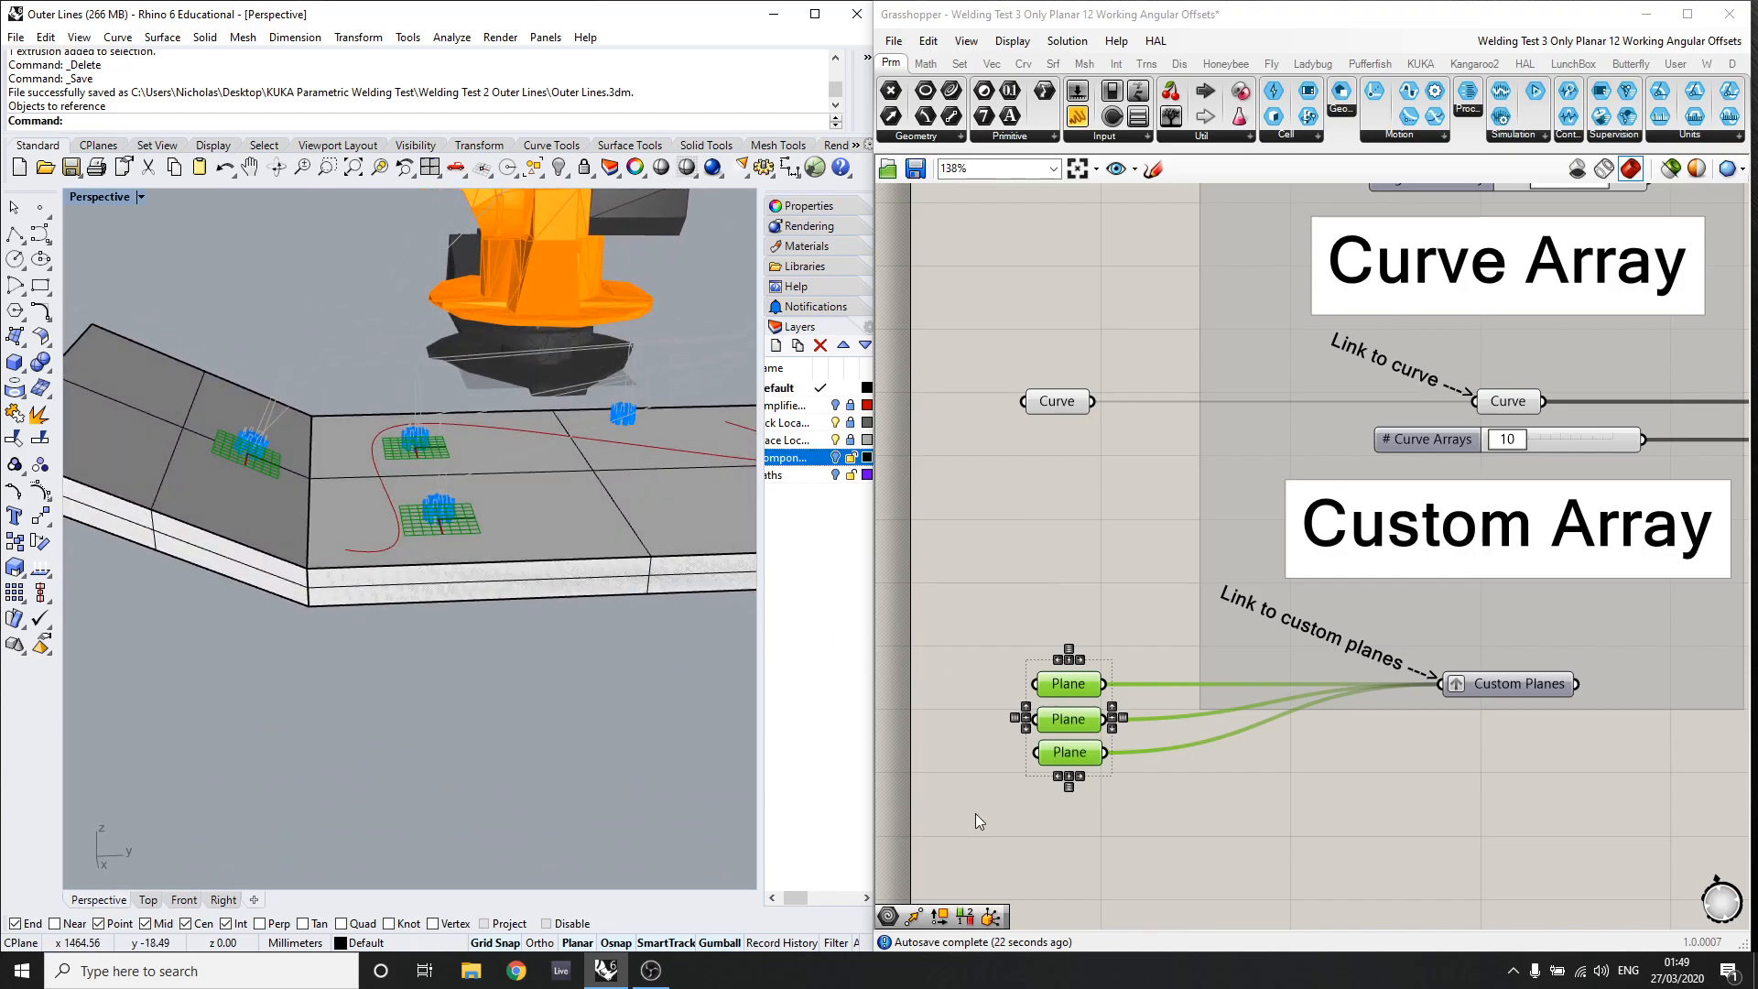
Step: Run the simulation from start to about 0.99 across the three custom-plane placements
scroll("down", 3)
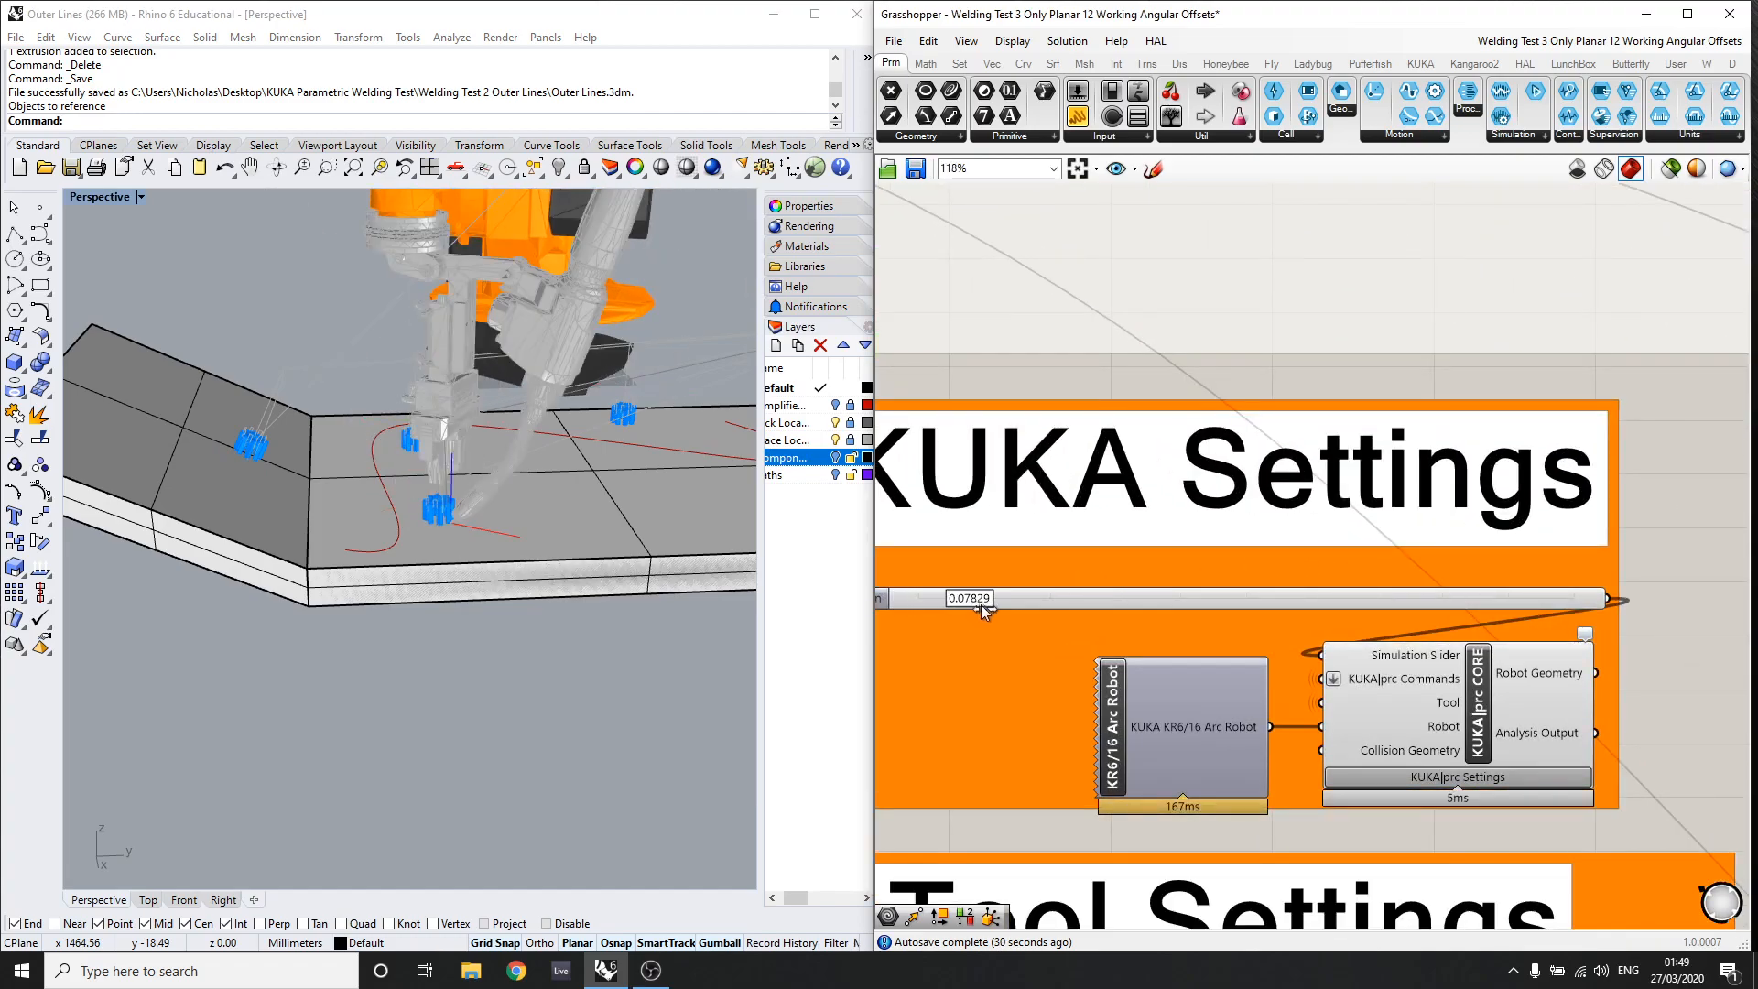
left_click_drag(982, 597, 1251, 597)
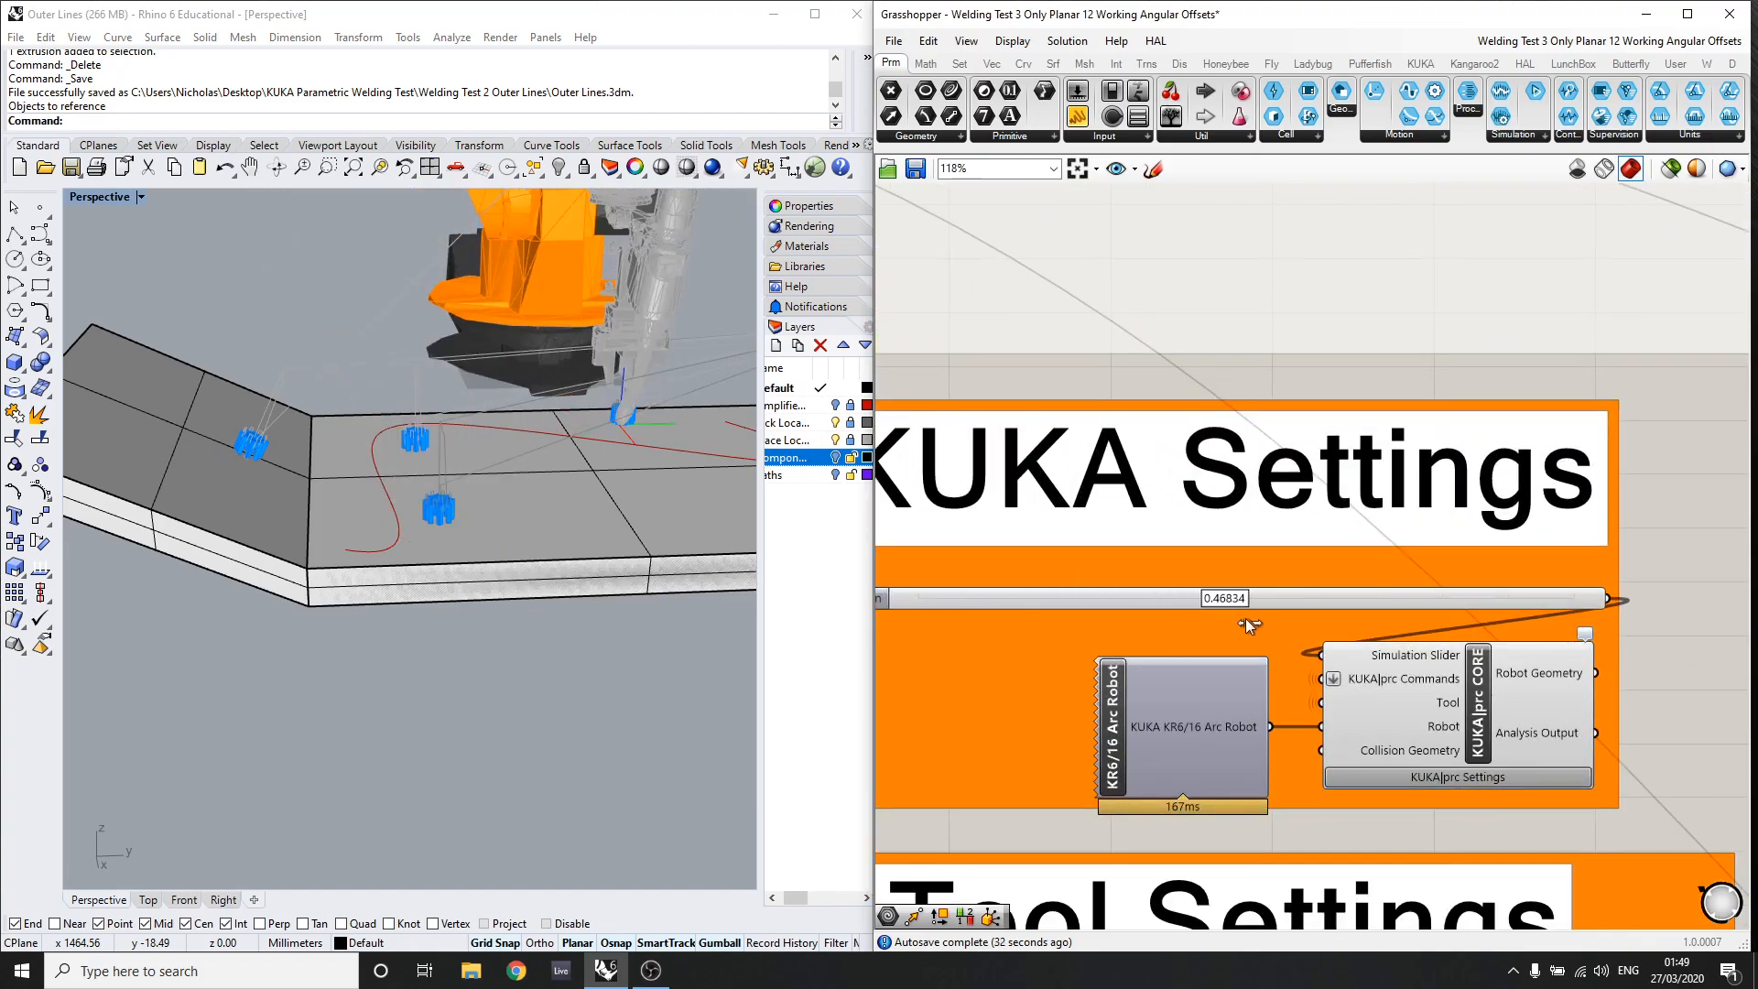
left_click_drag(1247, 597, 1425, 597)
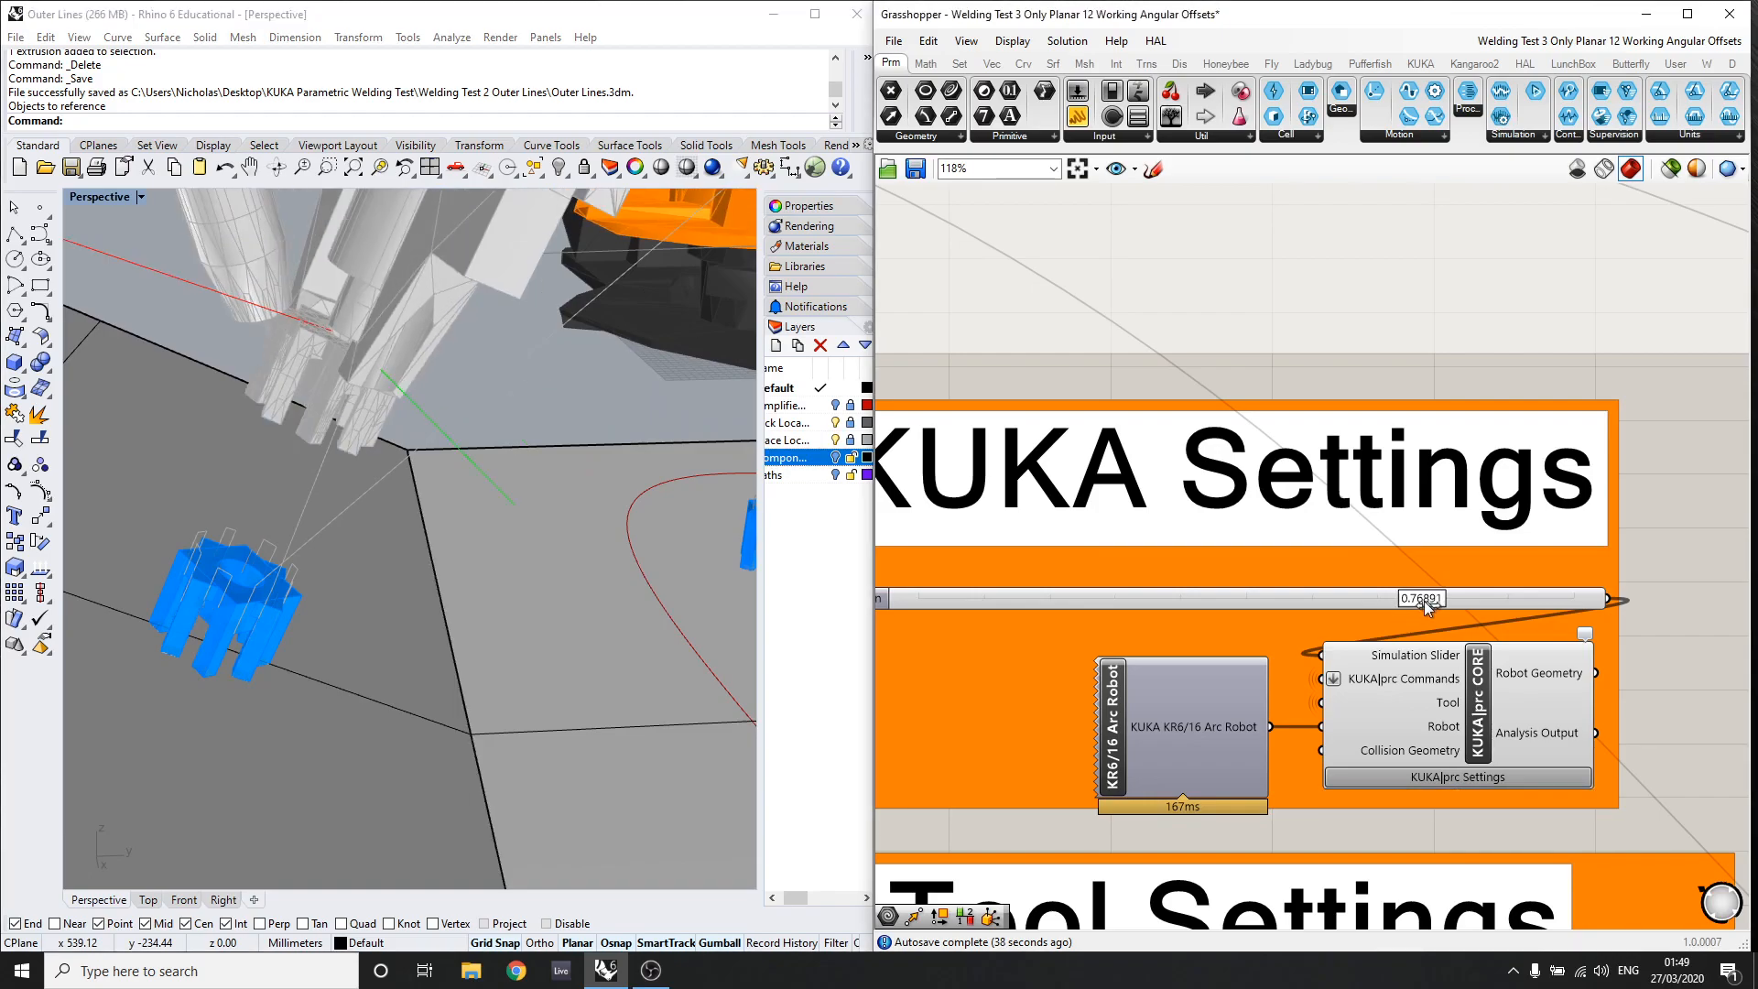
left_click_drag(1422, 597, 1430, 597)
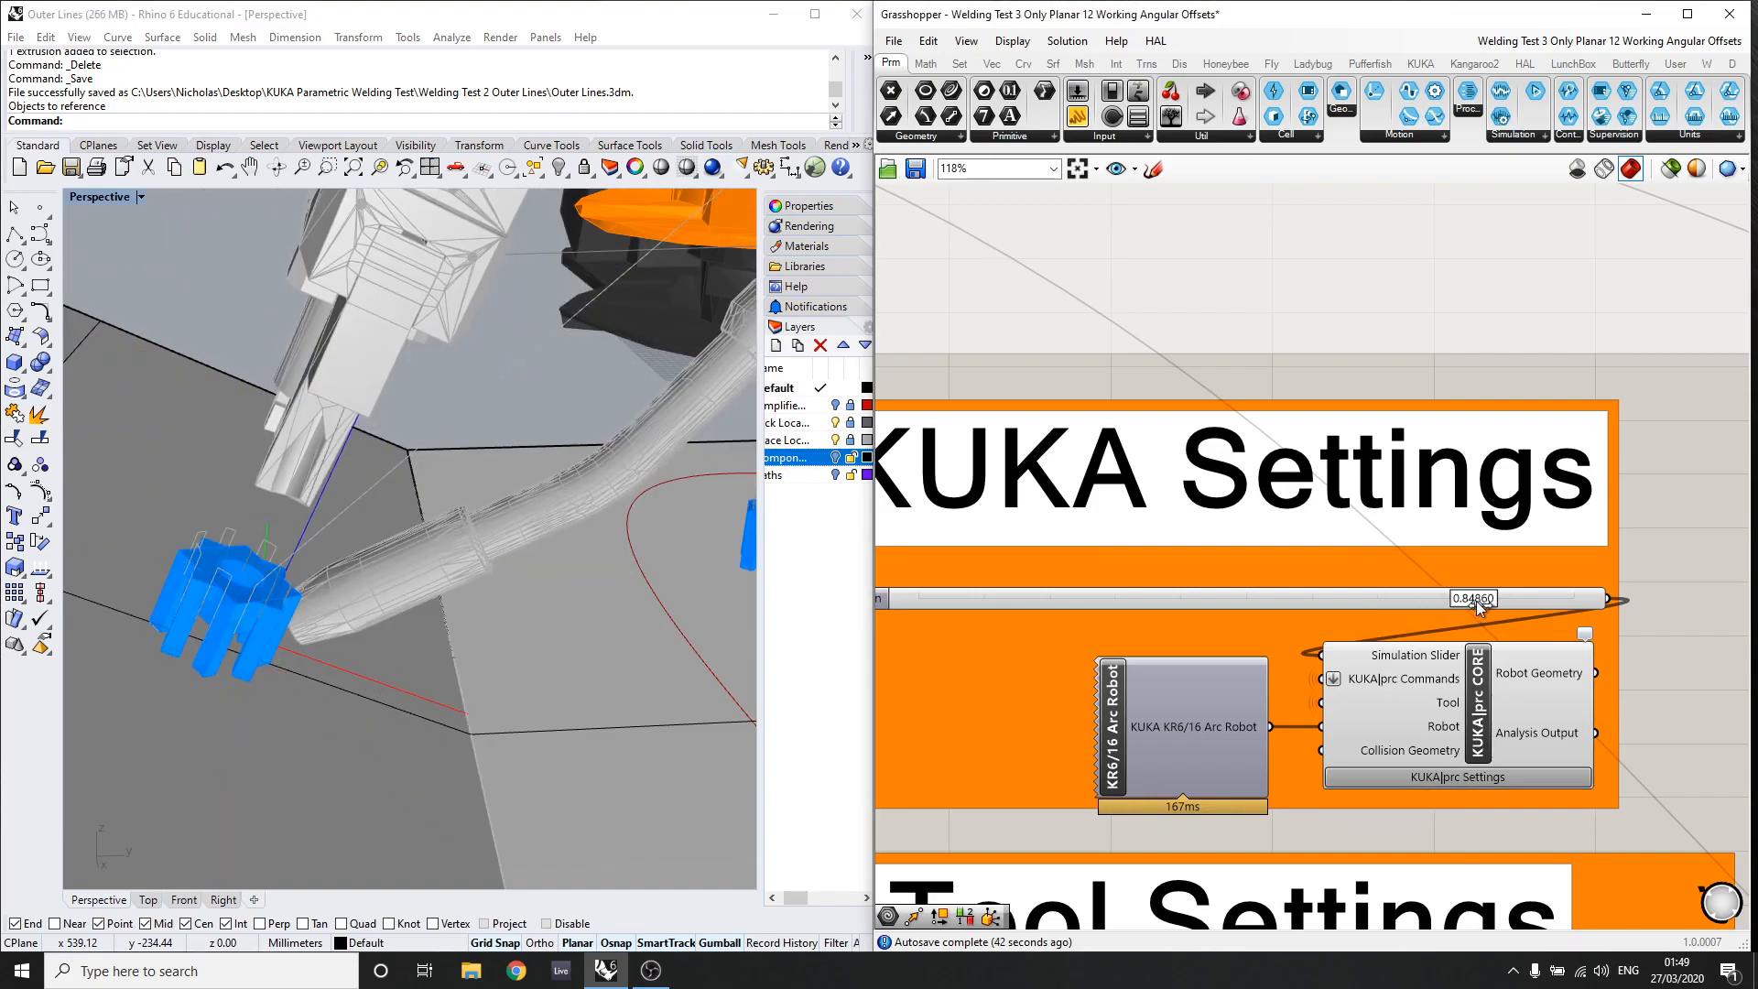
left_click_drag(1474, 597, 1592, 597)
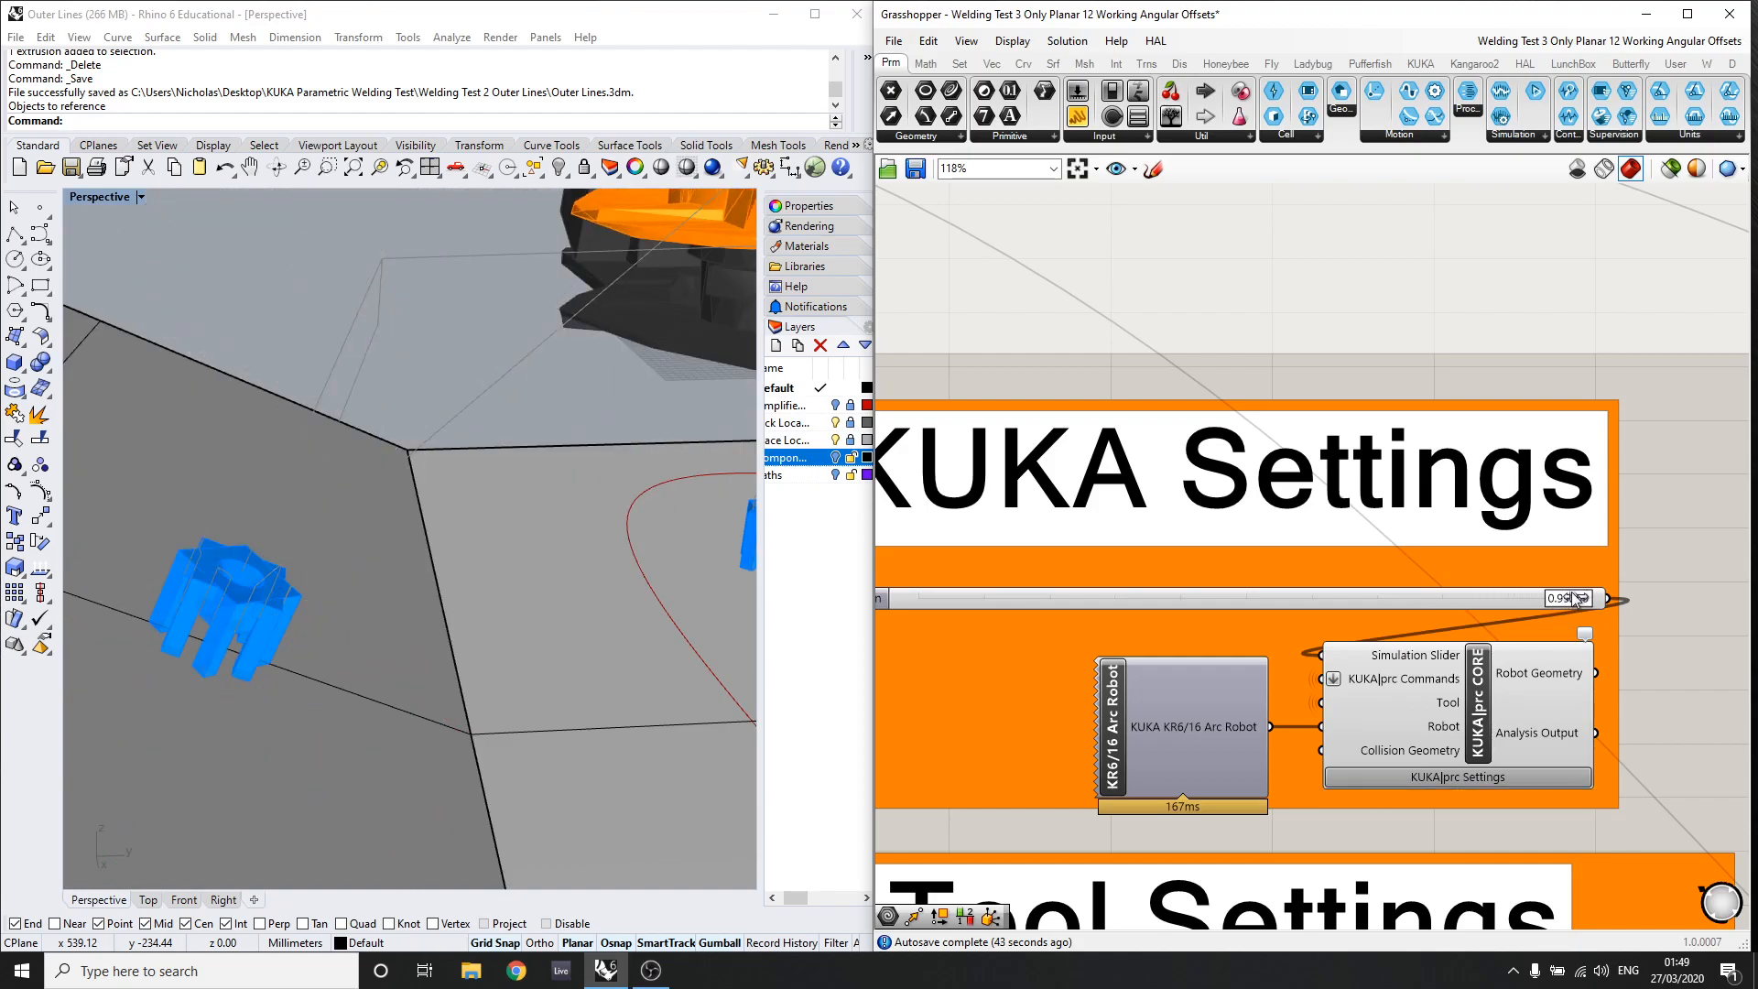